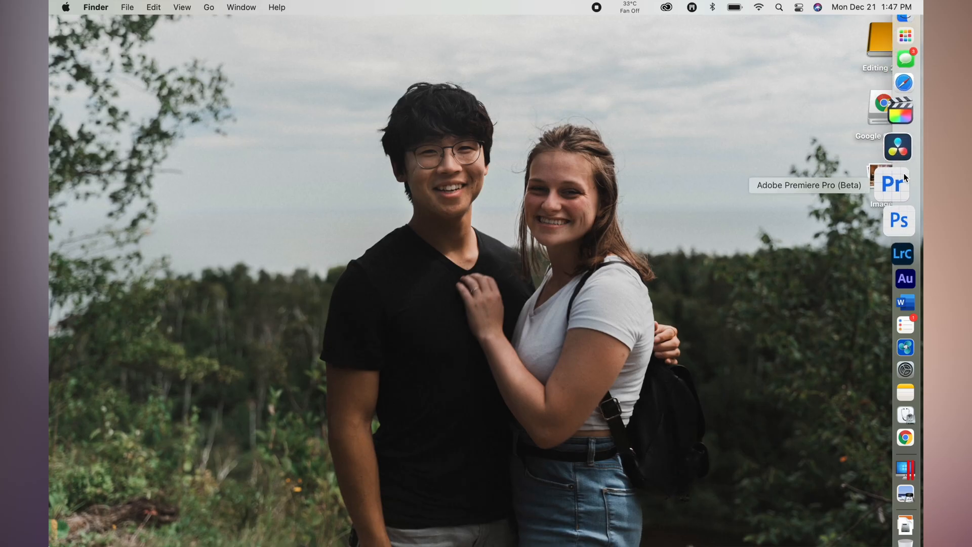
Launch Adobe Premiere Pro (Beta) from the Dock so it begins loading the project.
{"action": "left_click", "coordinate": [891, 182]}
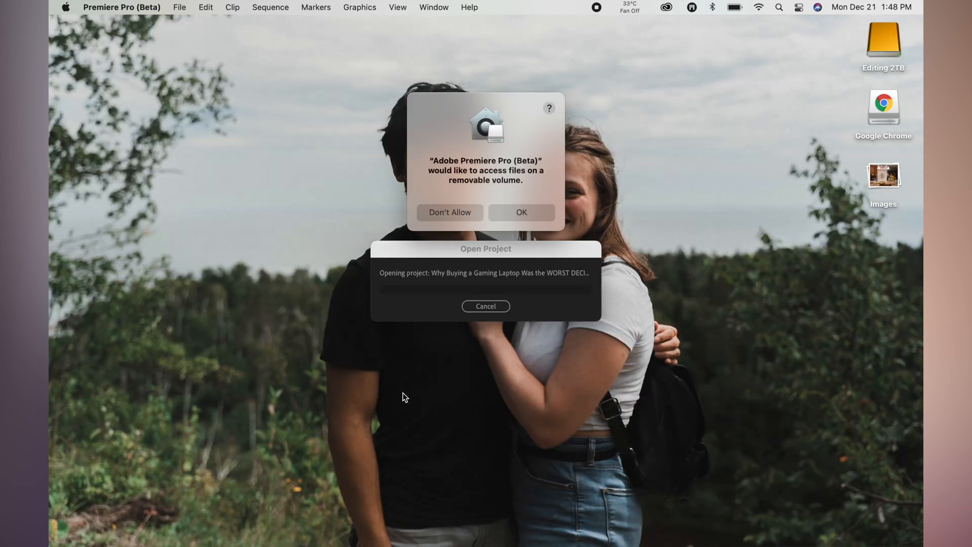
Allow access to the external drive and park the playhead near 6 seconds in the loaded sequence.
{"action": "left_click", "coordinate": [522, 213]}
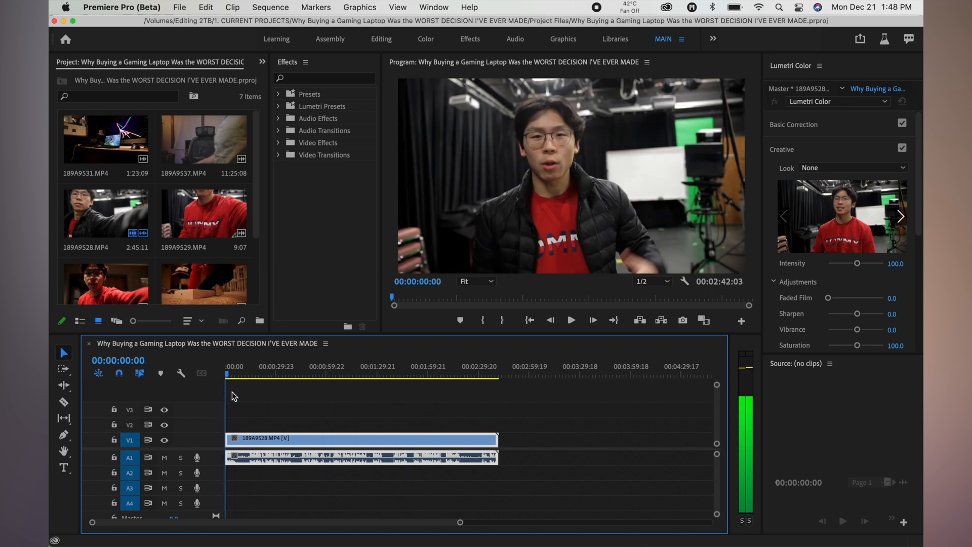
{"action": "left_click", "coordinate": [324, 373]}
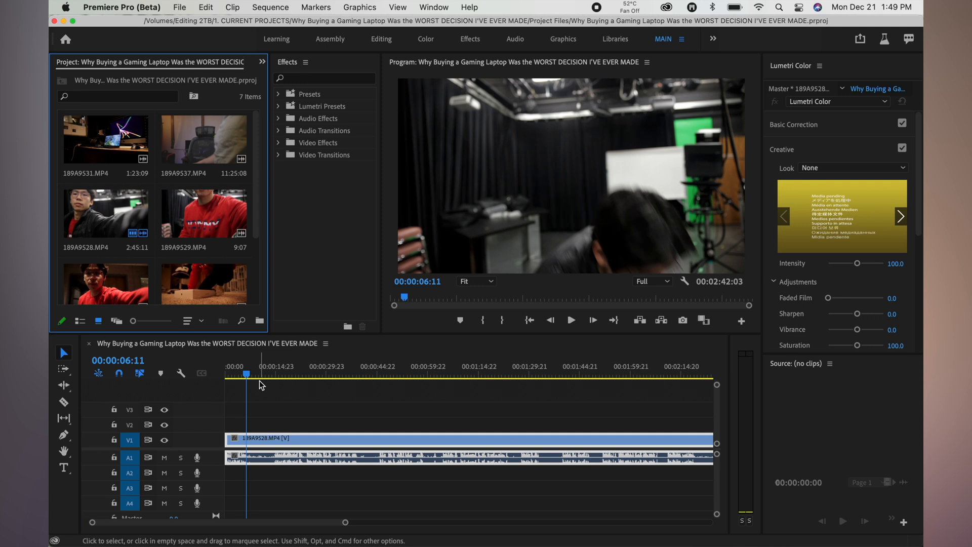
{"action": "mouse_move", "coordinate": [262, 397]}
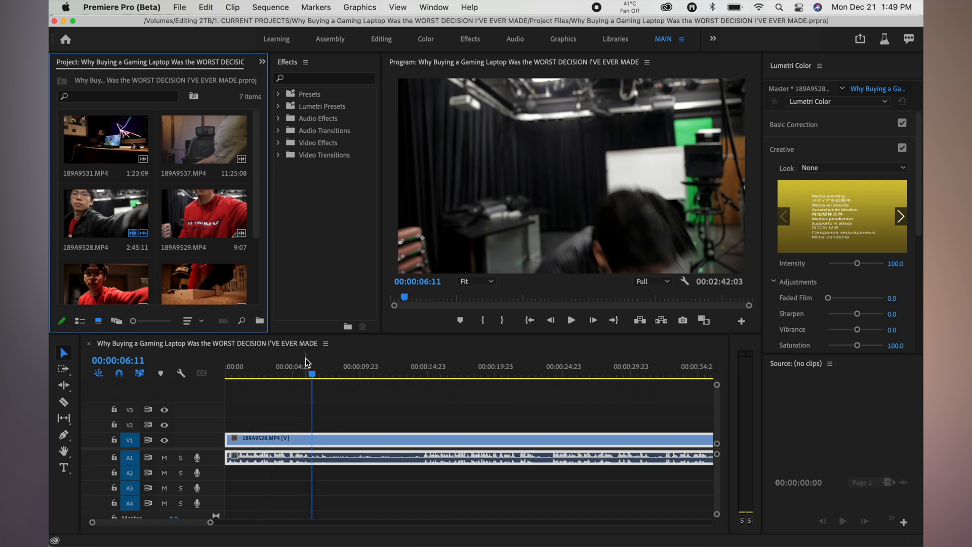
In Audio Hardware preferences set Default Output to MacBook Pro Speakers and grant microphone access.
{"action": "left_click", "coordinate": [124, 7]}
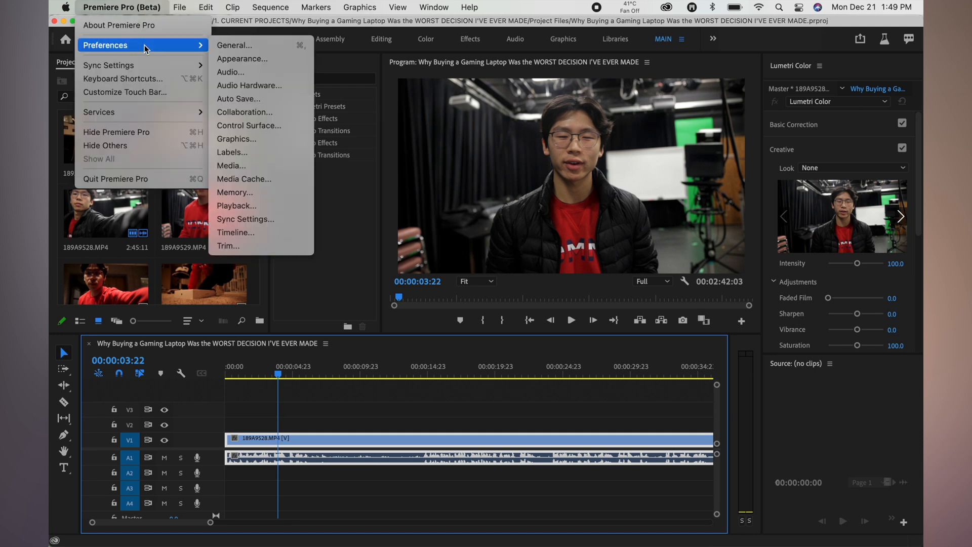
{"action": "left_click", "coordinate": [630, 225]}
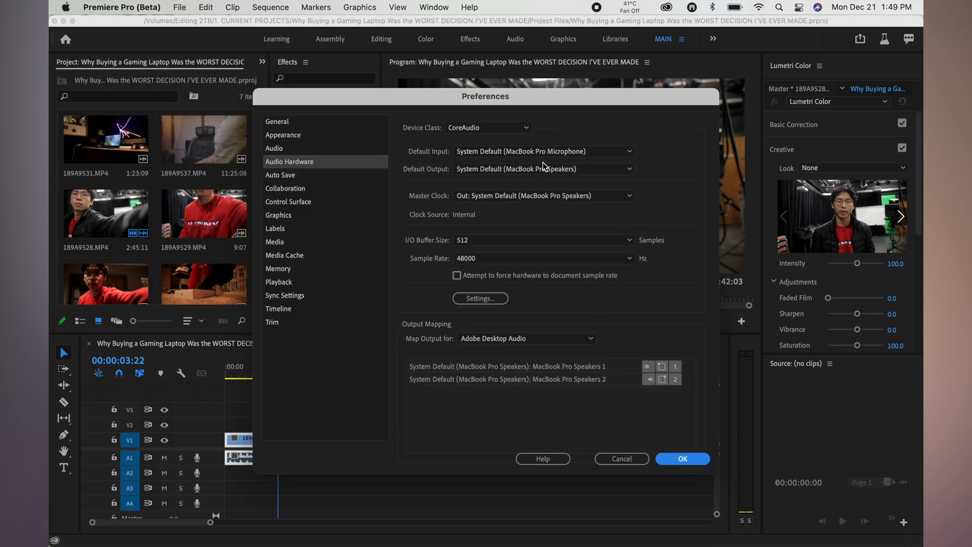
{"action": "left_click", "coordinate": [544, 168]}
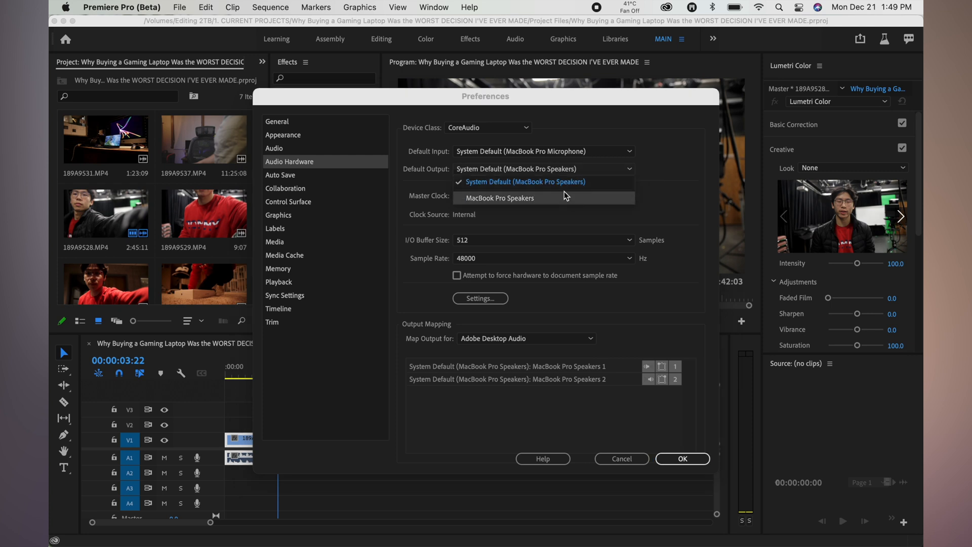
{"action": "left_click", "coordinate": [525, 183]}
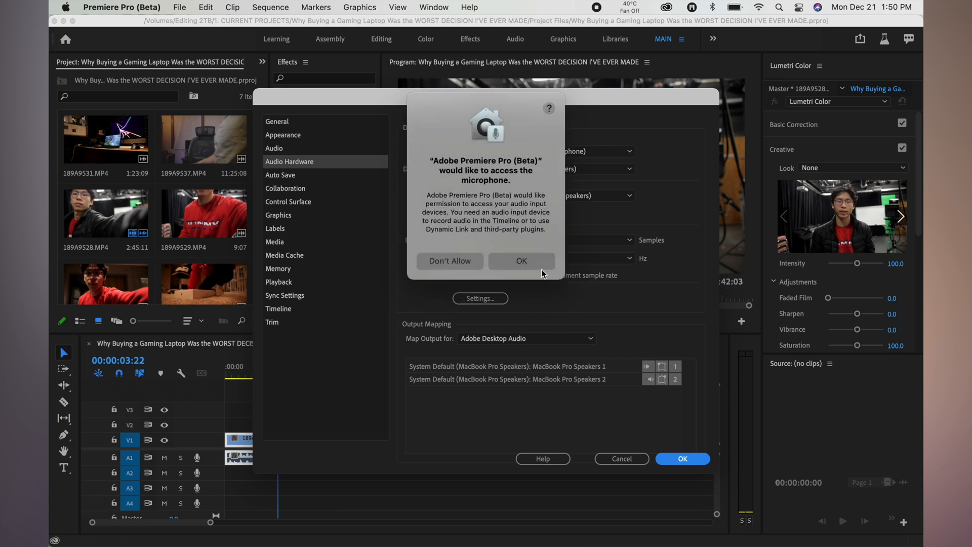
{"action": "left_click", "coordinate": [521, 261]}
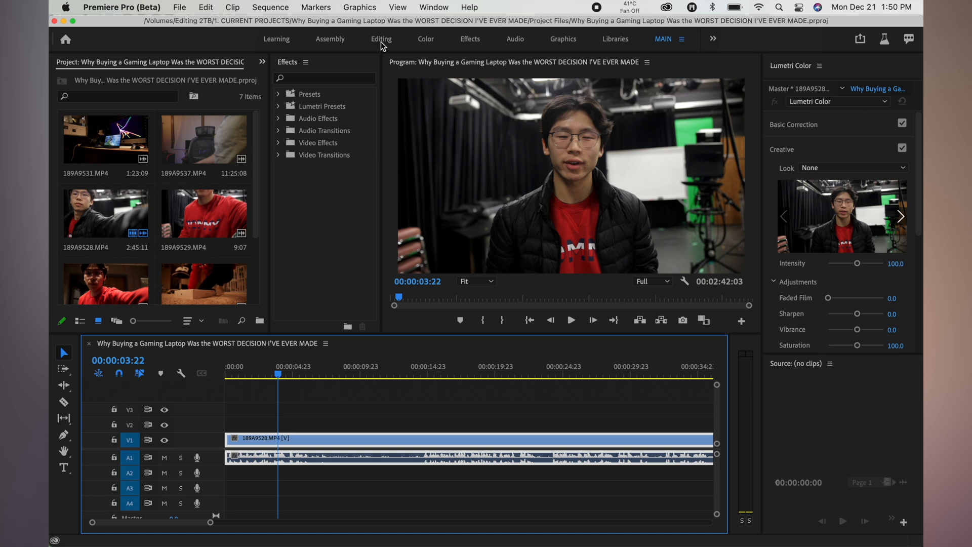
{"action": "mouse_move", "coordinate": [883, 38]}
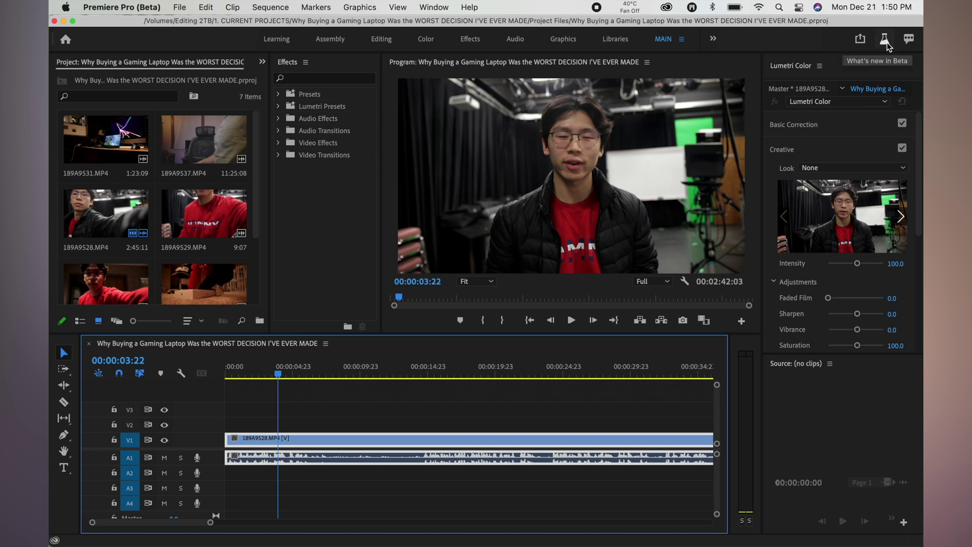
Browse All changes in the What's new in Beta notes, including H264/HEVC Mac export improvements, then close them.
{"action": "left_click", "coordinate": [883, 38]}
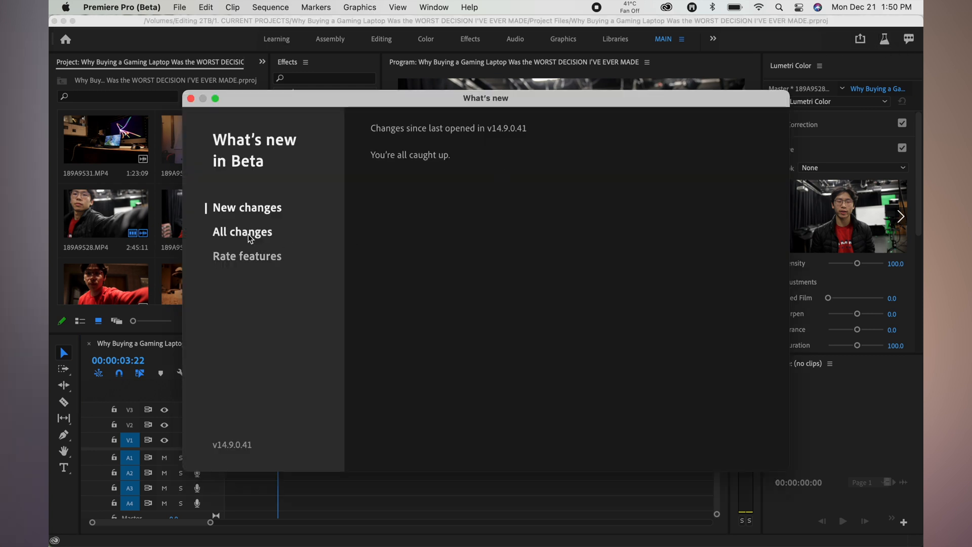
{"action": "left_click", "coordinate": [242, 231]}
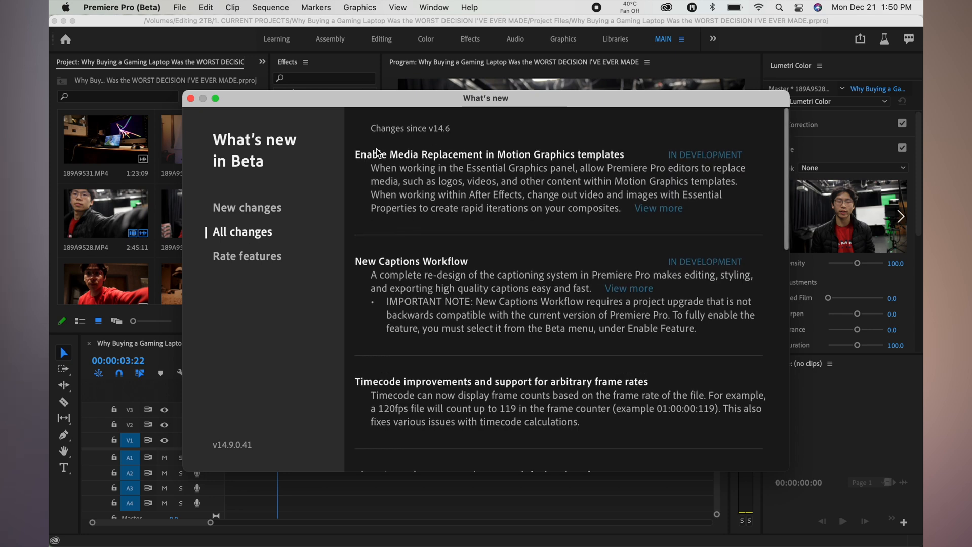
{"action": "mouse_move", "coordinate": [592, 208]}
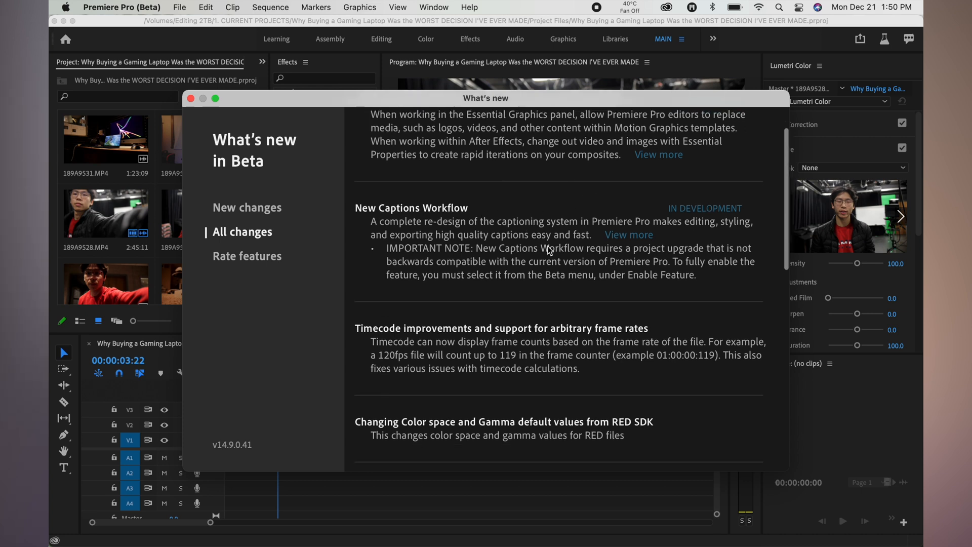
{"action": "scroll", "scroll_direction": "down", "scroll_amount": 3}
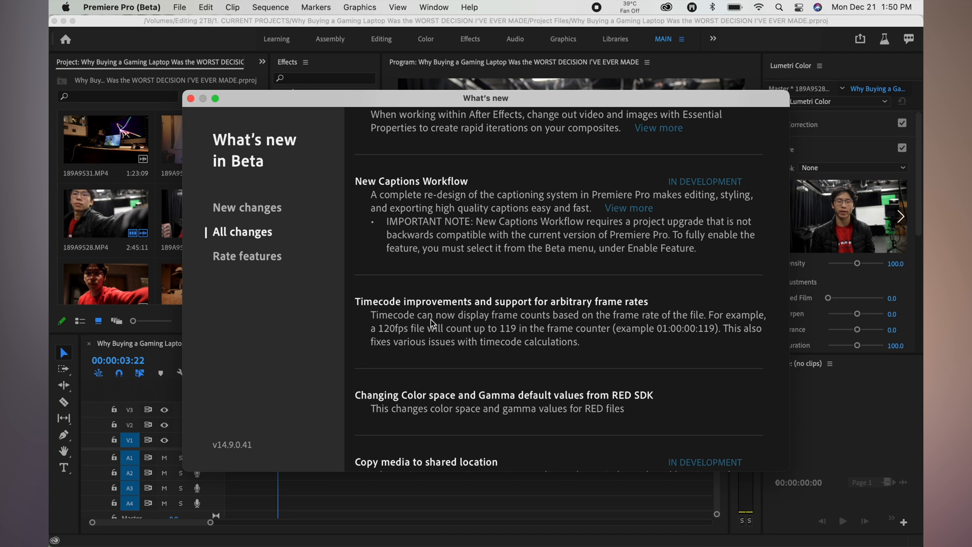
{"action": "scroll", "scroll_direction": "down", "scroll_amount": 3}
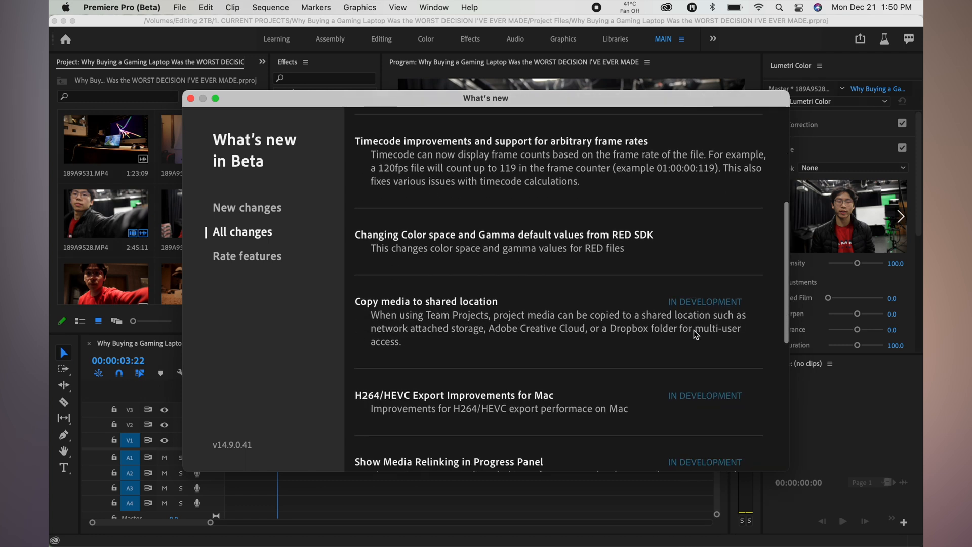
{"action": "scroll", "scroll_direction": "down", "scroll_amount": 3}
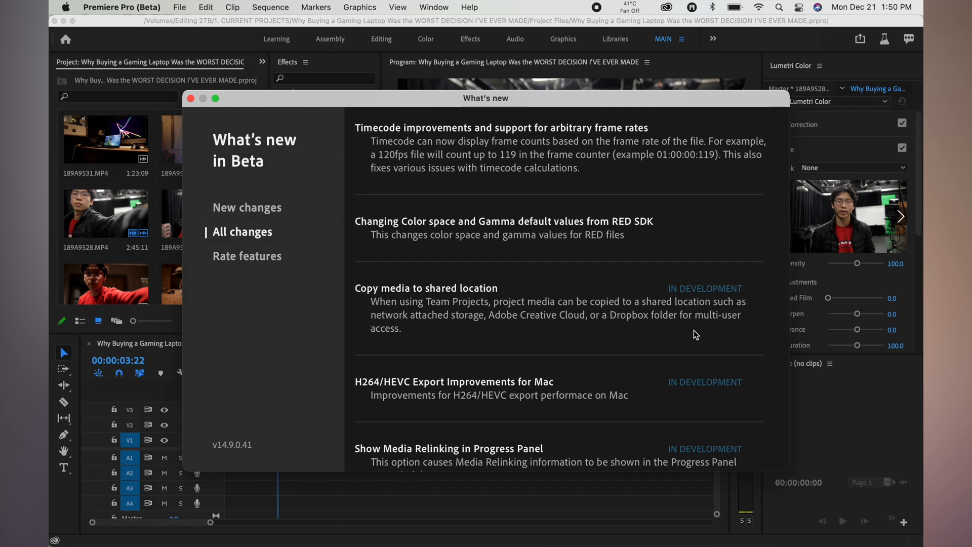
{"action": "scroll", "scroll_direction": "down", "scroll_amount": 3}
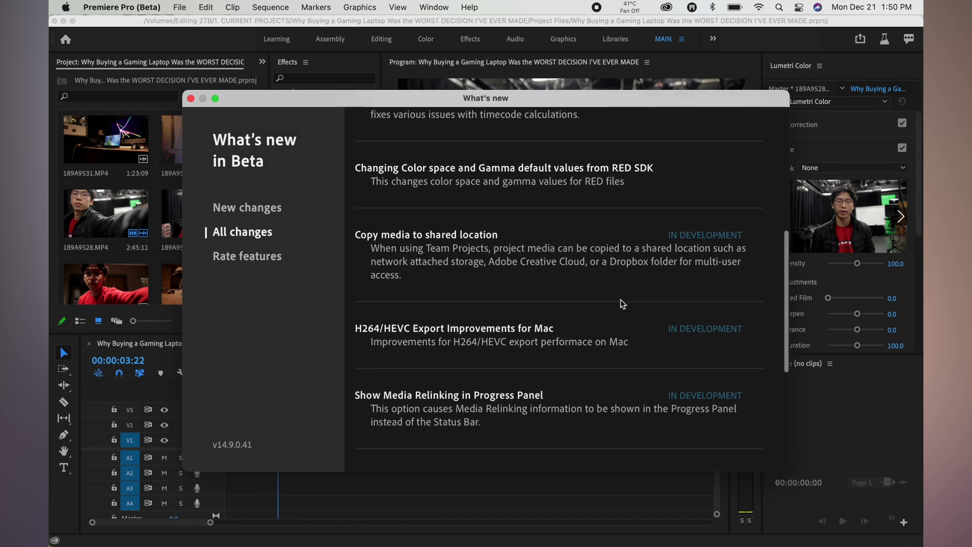
{"action": "scroll", "scroll_direction": "down", "scroll_amount": 3}
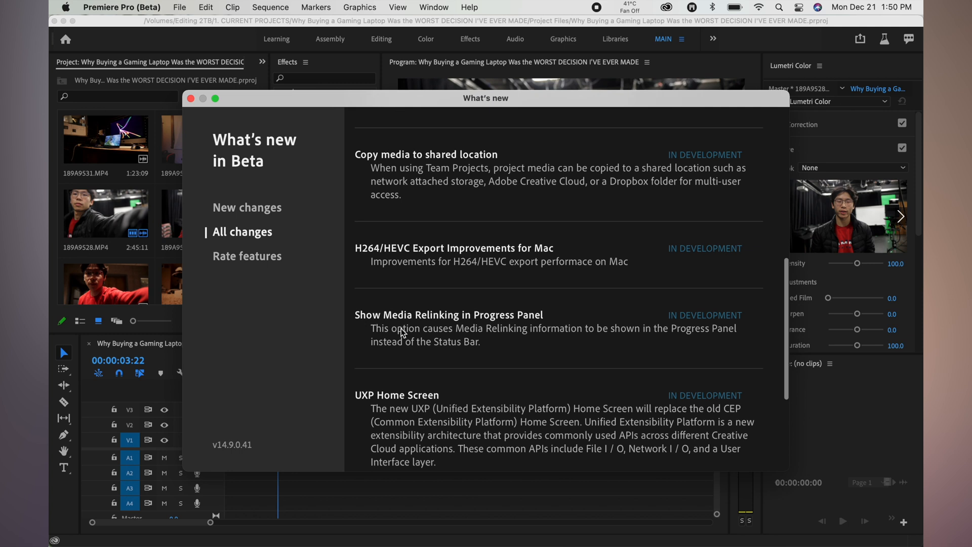
{"action": "scroll", "scroll_direction": "down", "scroll_amount": 3}
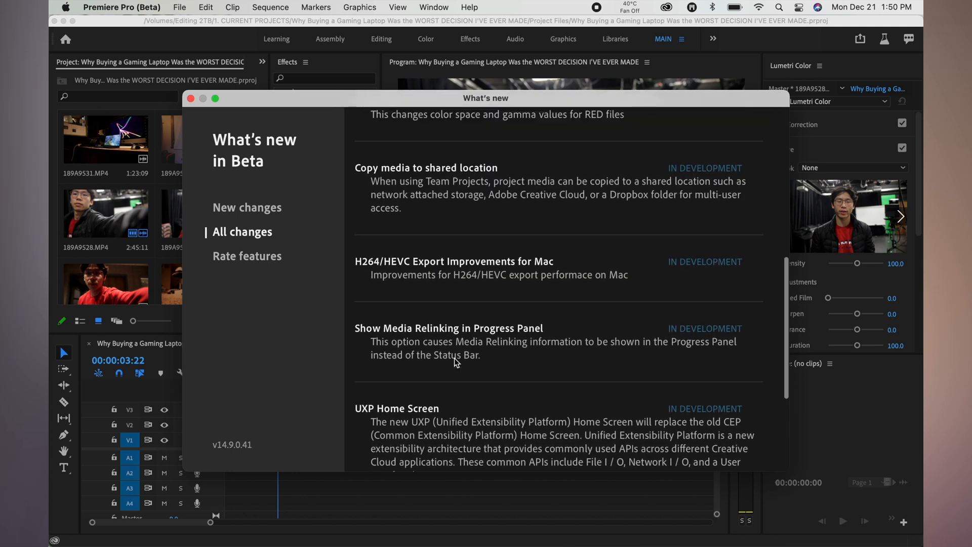
{"action": "scroll", "scroll_direction": "down", "scroll_amount": 3}
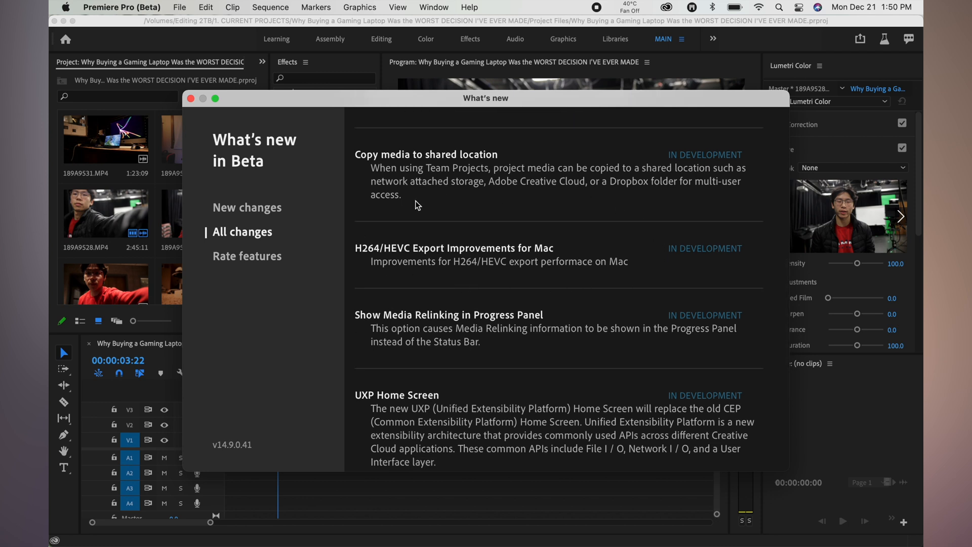
{"action": "mouse_move", "coordinate": [494, 231]}
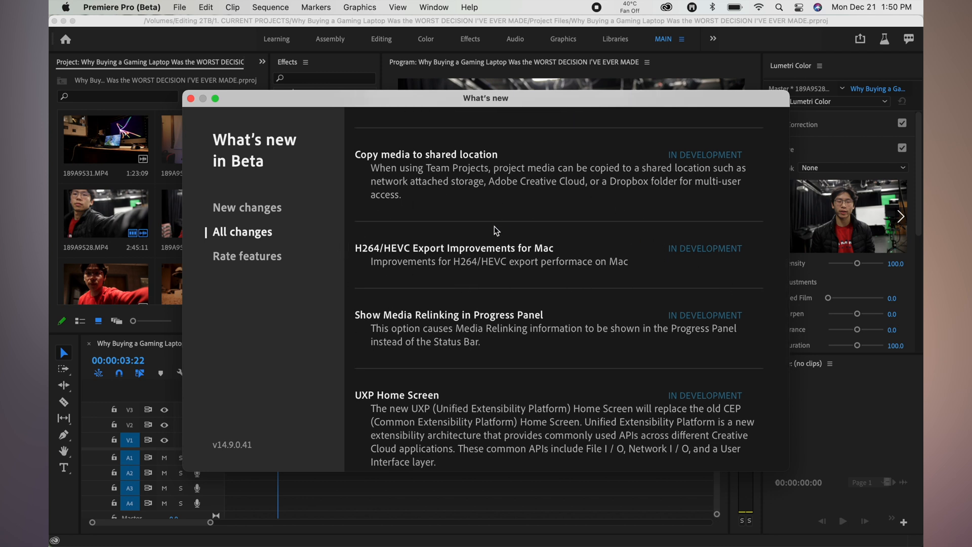
{"action": "mouse_move", "coordinate": [429, 226]}
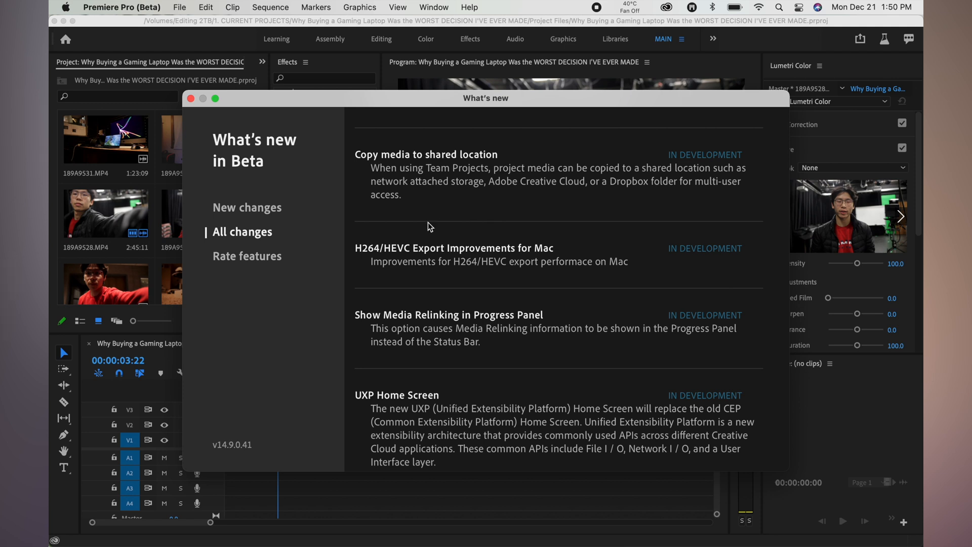
{"action": "mouse_move", "coordinate": [407, 273]}
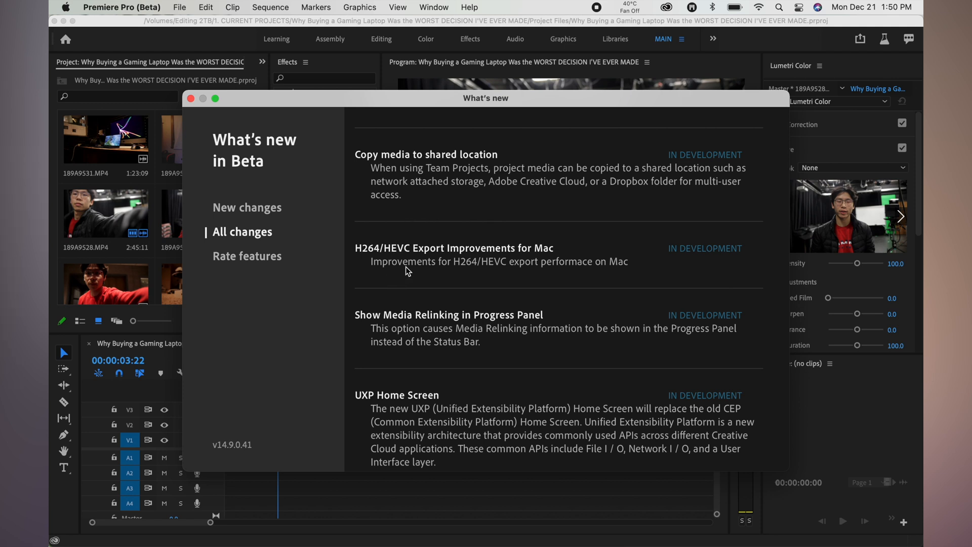
{"action": "mouse_move", "coordinate": [480, 275]}
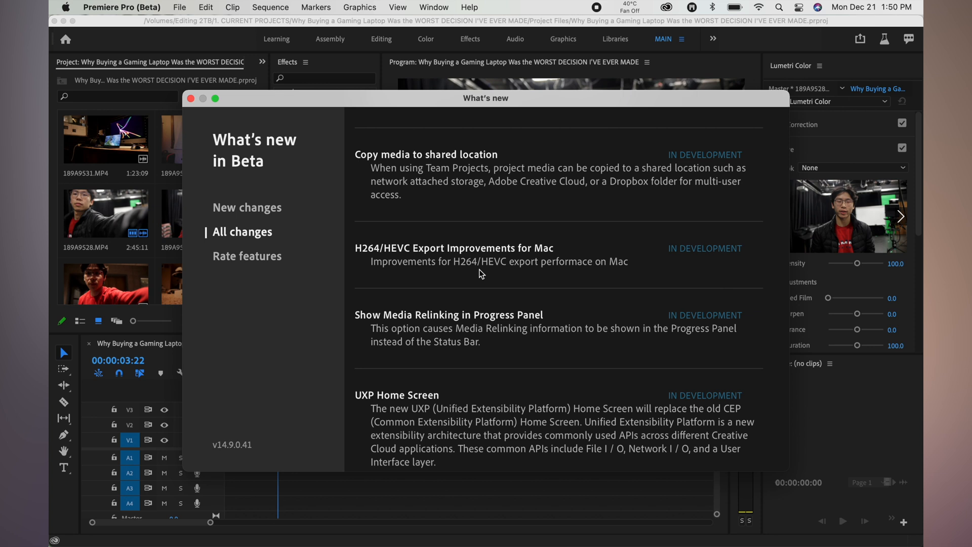
{"action": "left_click", "coordinate": [193, 98]}
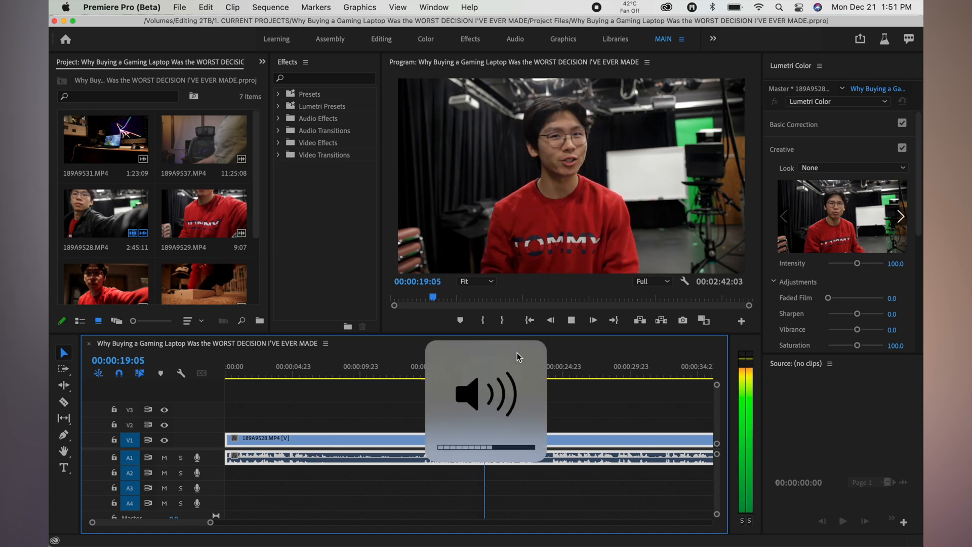
Play the interview sequence from about 19 seconds through to around 00:00:46:05.
{"action": "left_click", "coordinate": [512, 372]}
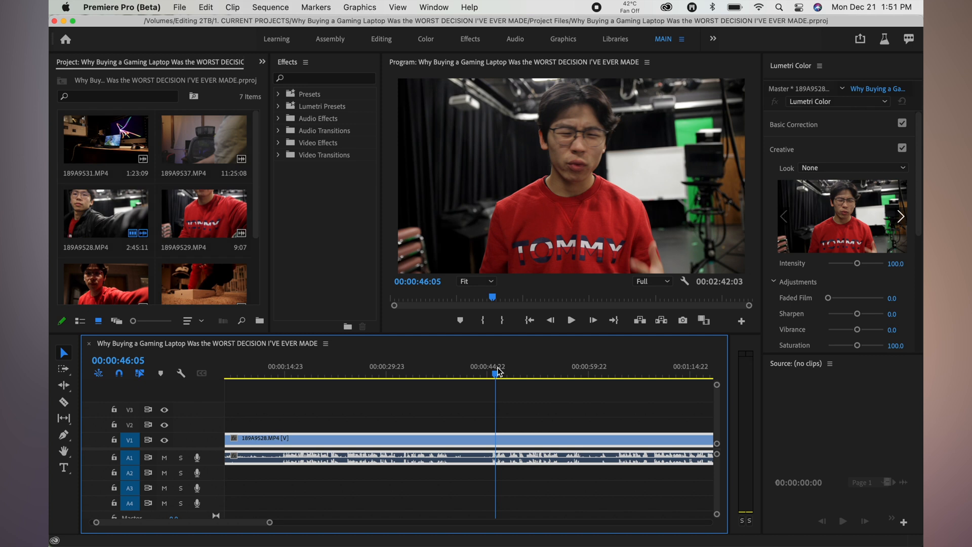
{"action": "mouse_move", "coordinate": [524, 379]}
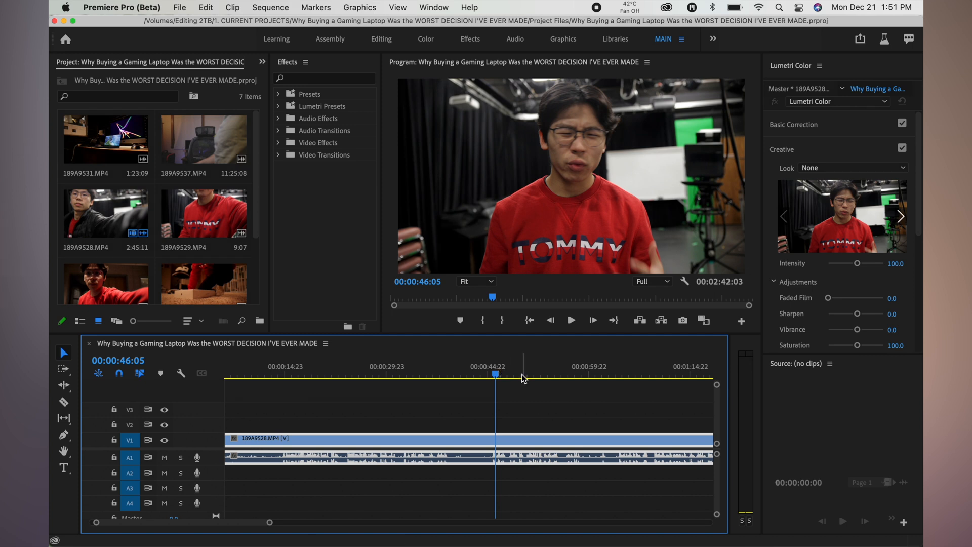
{"action": "mouse_move", "coordinate": [526, 363]}
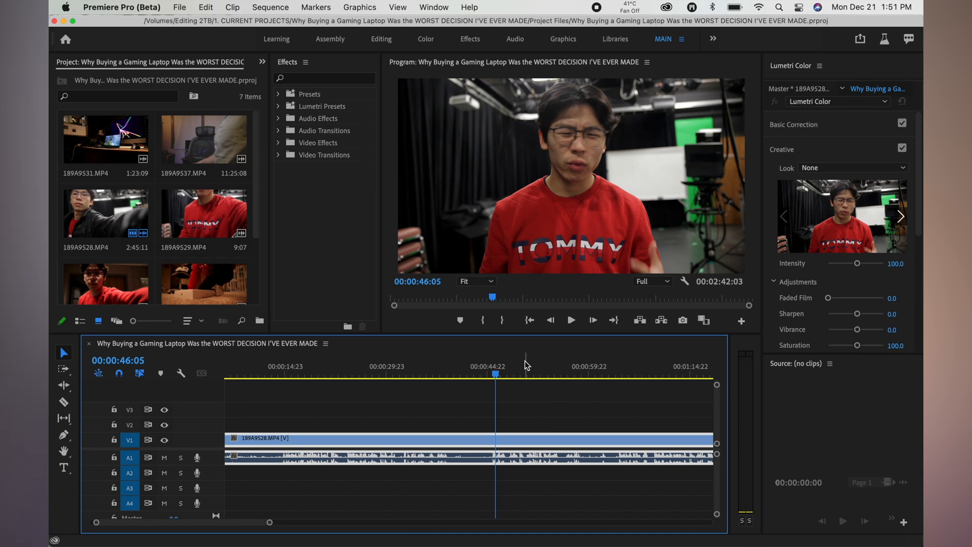
{"action": "left_click", "coordinate": [572, 320]}
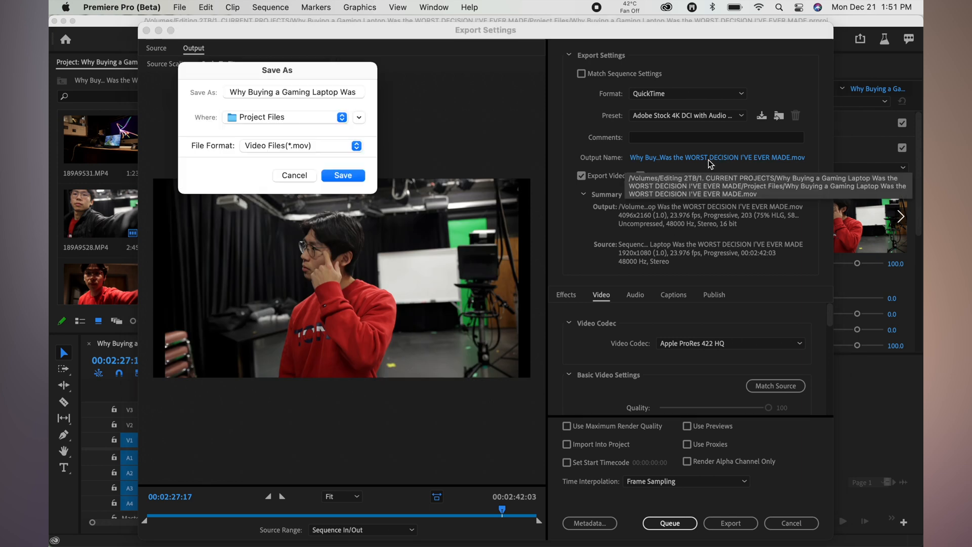
{"action": "mouse_move", "coordinate": [304, 117]}
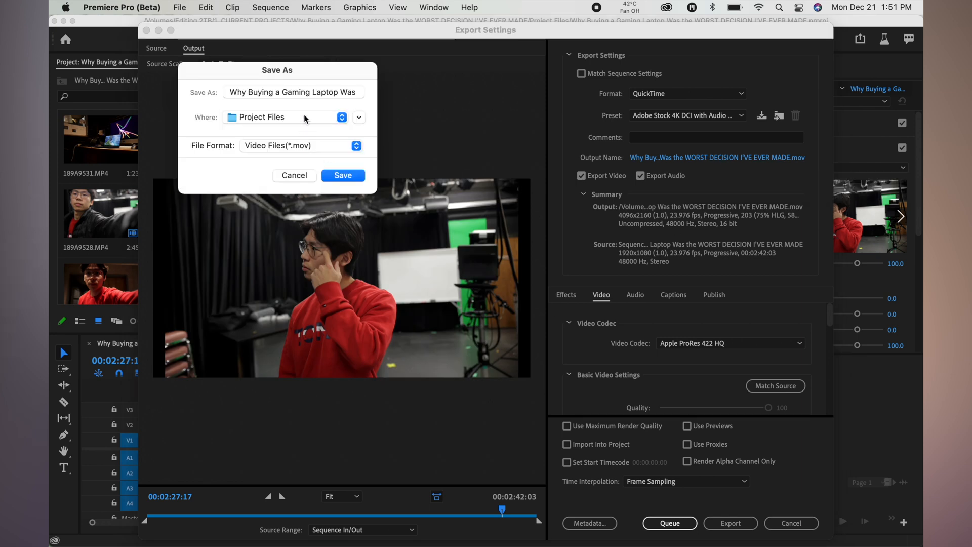
Point the export output to the 1. CURRENT PROJECTS folder on the Editing 2TB drive and save.
{"action": "left_click", "coordinate": [342, 118]}
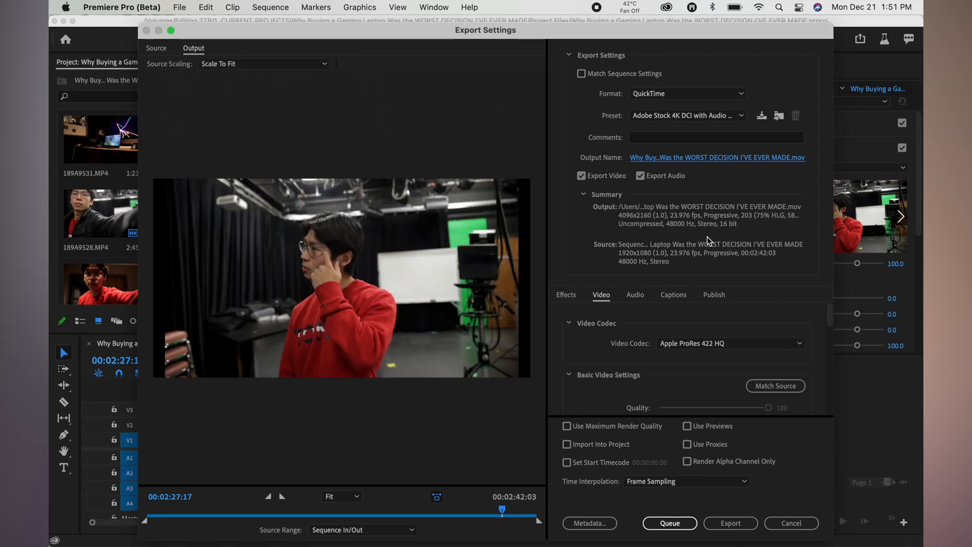
{"action": "left_click", "coordinate": [717, 157]}
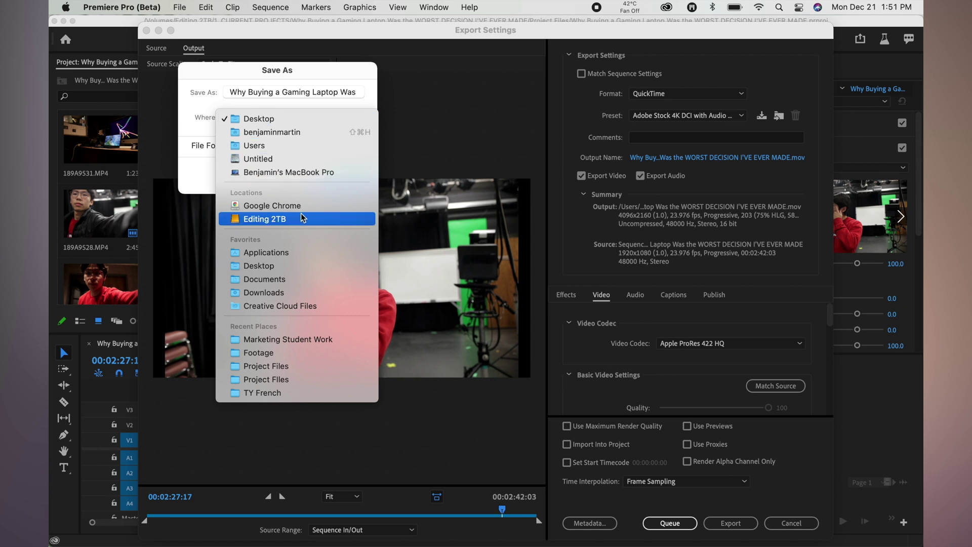
{"action": "left_click", "coordinate": [265, 219]}
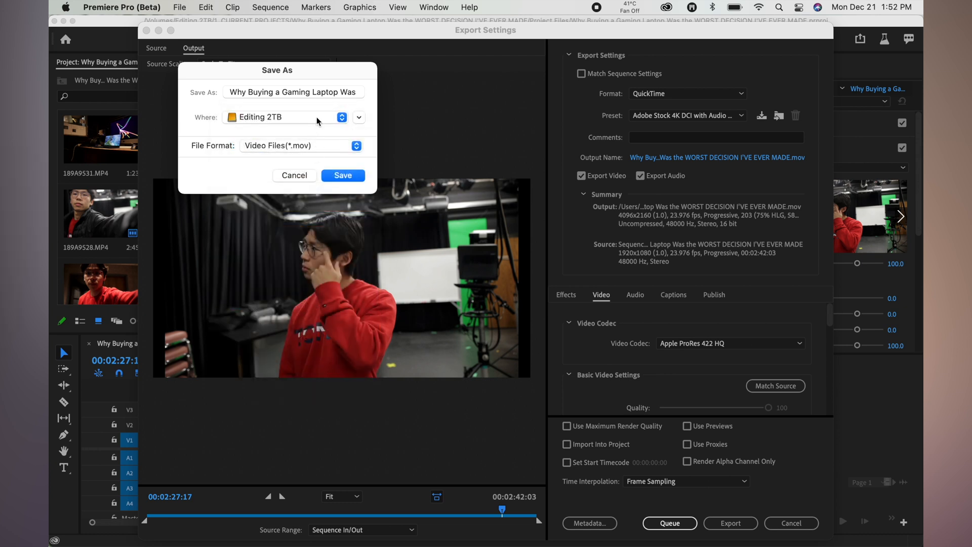
{"action": "left_click", "coordinate": [343, 117]}
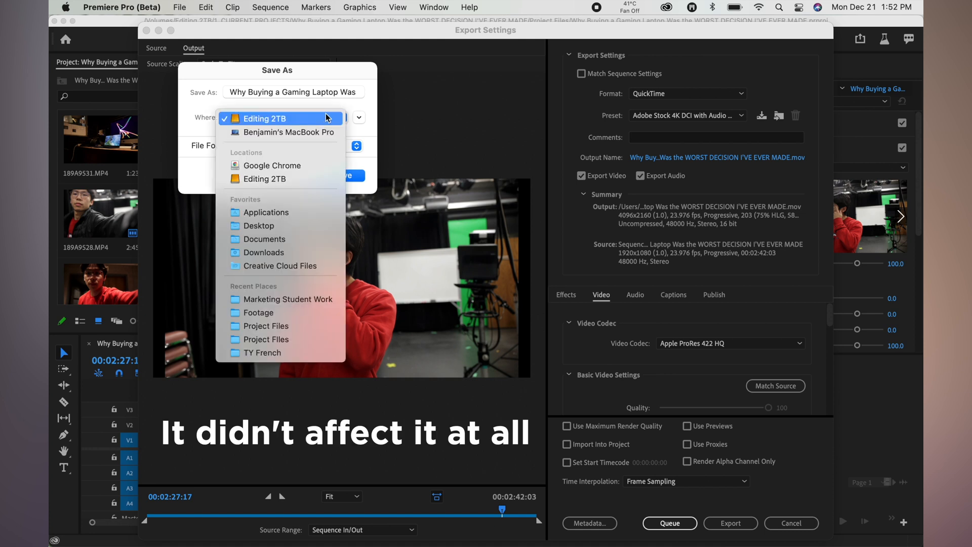
{"action": "left_click", "coordinate": [264, 118]}
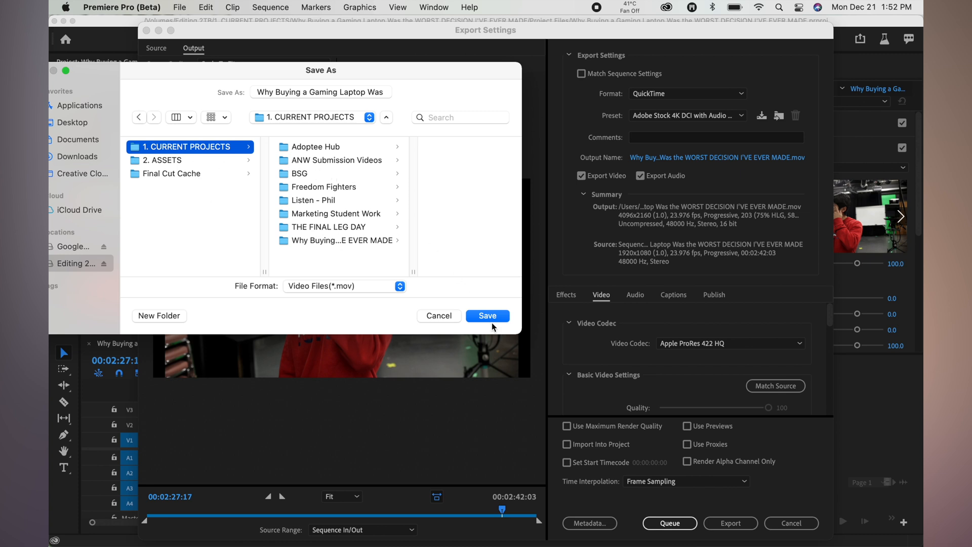
{"action": "left_click", "coordinate": [487, 316]}
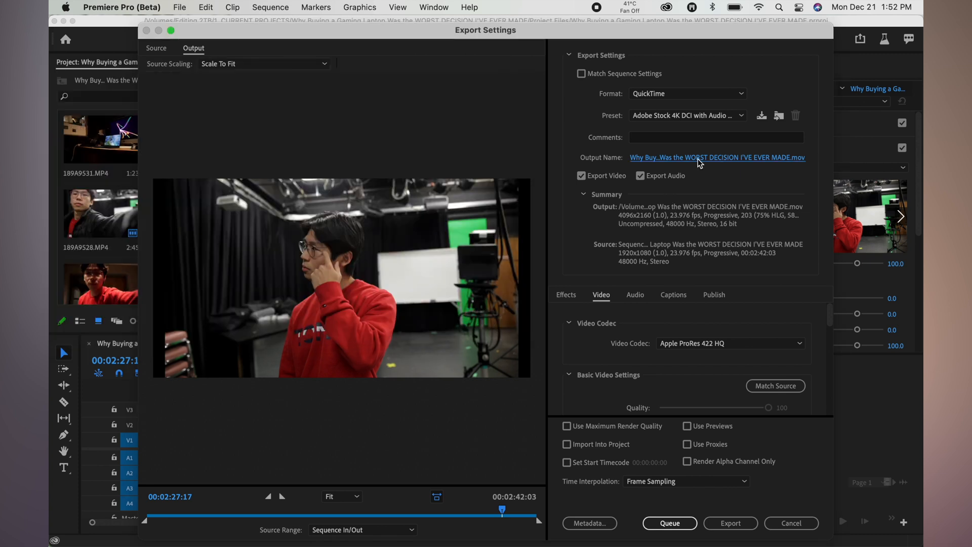
Name the output Test.mp4 and run the 3840×2160 H.264 export at 40 Mbps.
{"action": "left_click", "coordinate": [718, 157]}
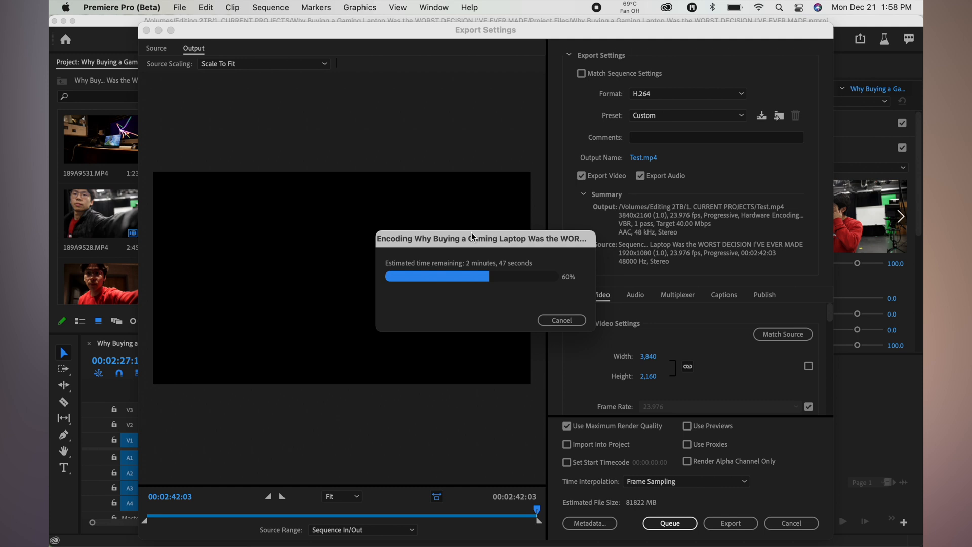
{"action": "mouse_move", "coordinate": [453, 298]}
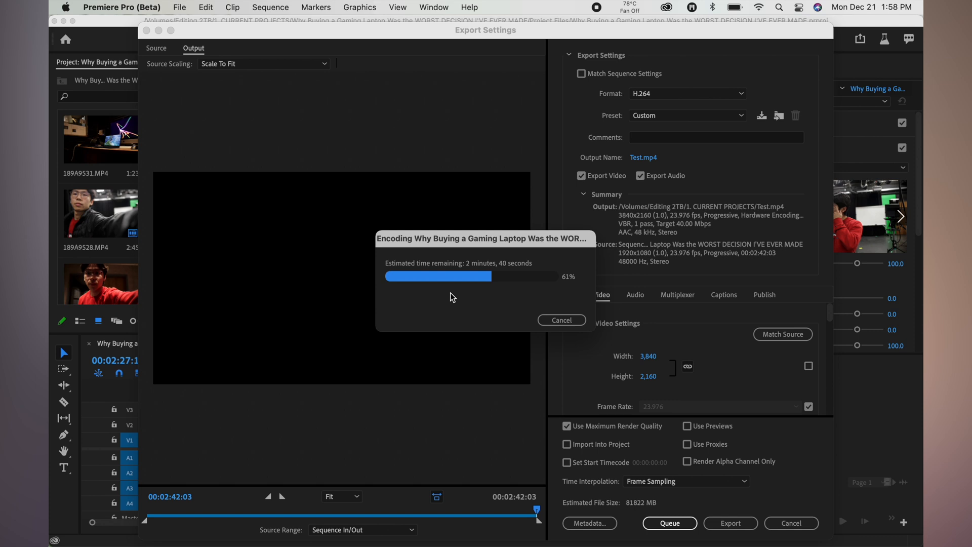
{"action": "mouse_move", "coordinate": [456, 259]}
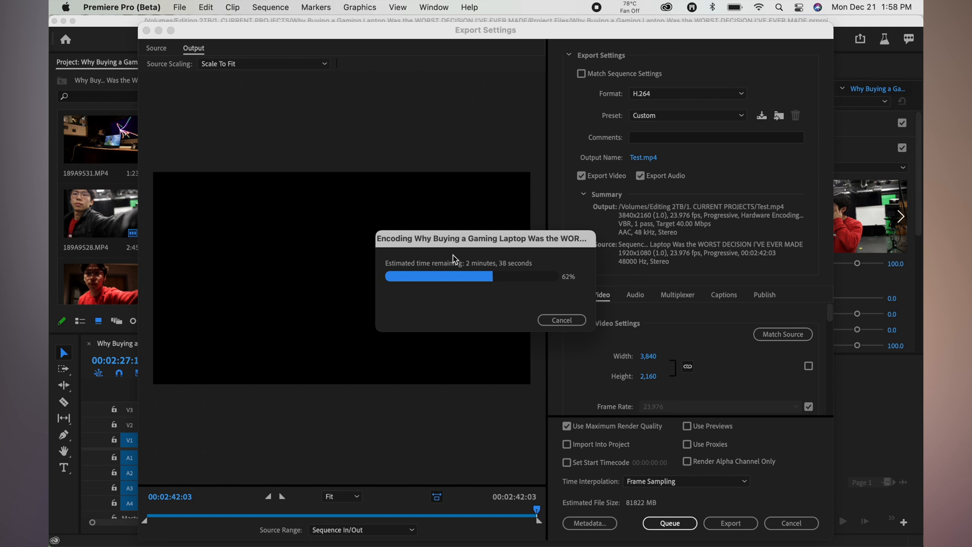
{"action": "mouse_move", "coordinate": [457, 242]}
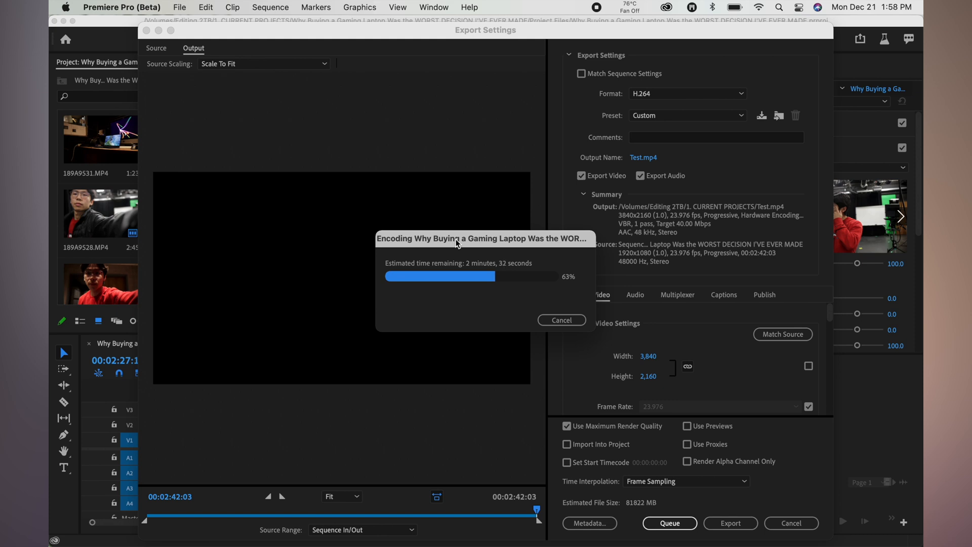
{"action": "mouse_move", "coordinate": [470, 334]}
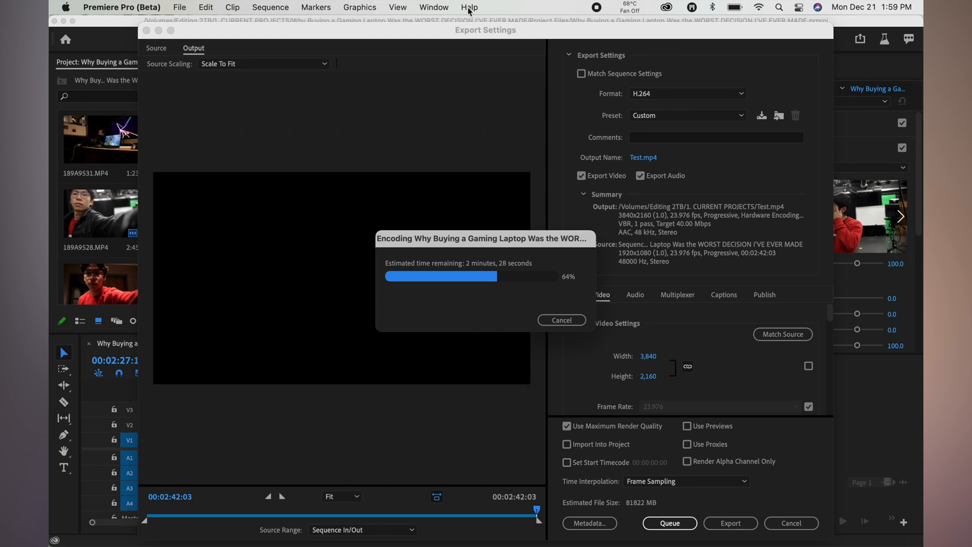
{"action": "left_click", "coordinate": [729, 6]}
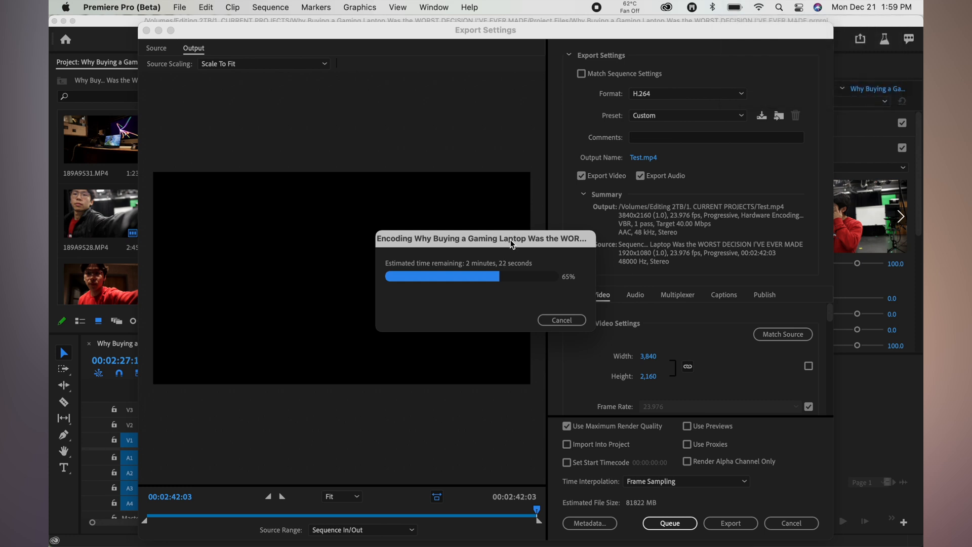
{"action": "mouse_move", "coordinate": [472, 276]}
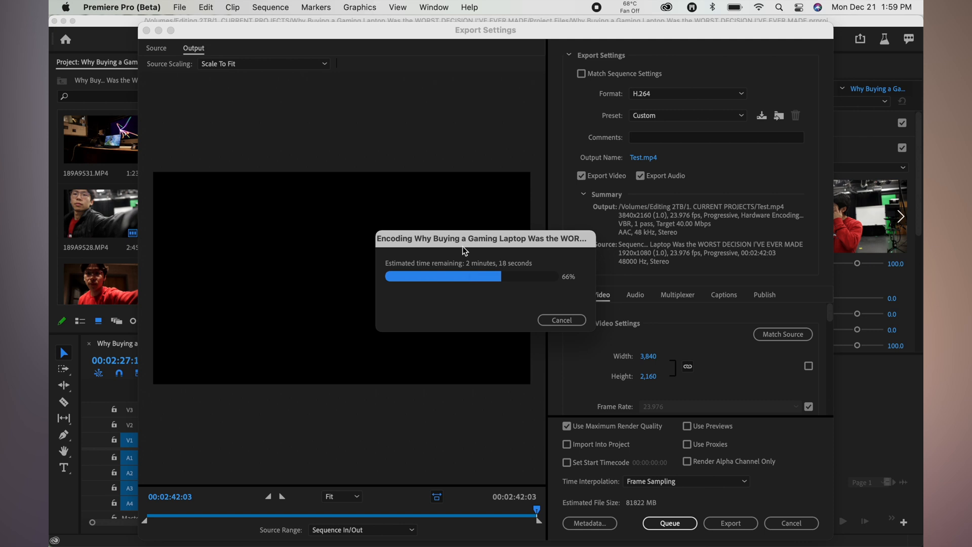
{"action": "left_click", "coordinate": [732, 6]}
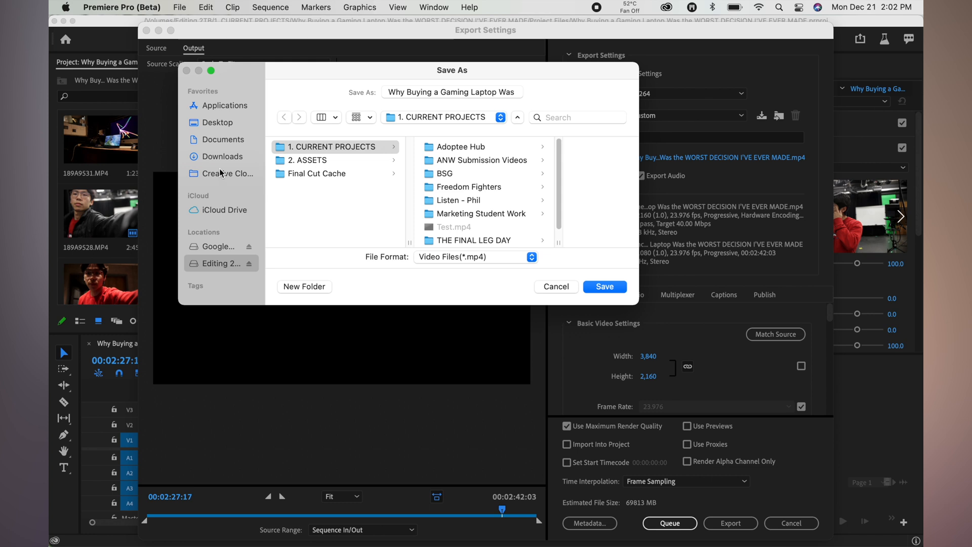
Save the title-based MP4 to the Desktop, enable Export Video with Lumetri Look off, and verify 3840×2160 video settings.
{"action": "left_click", "coordinate": [217, 122]}
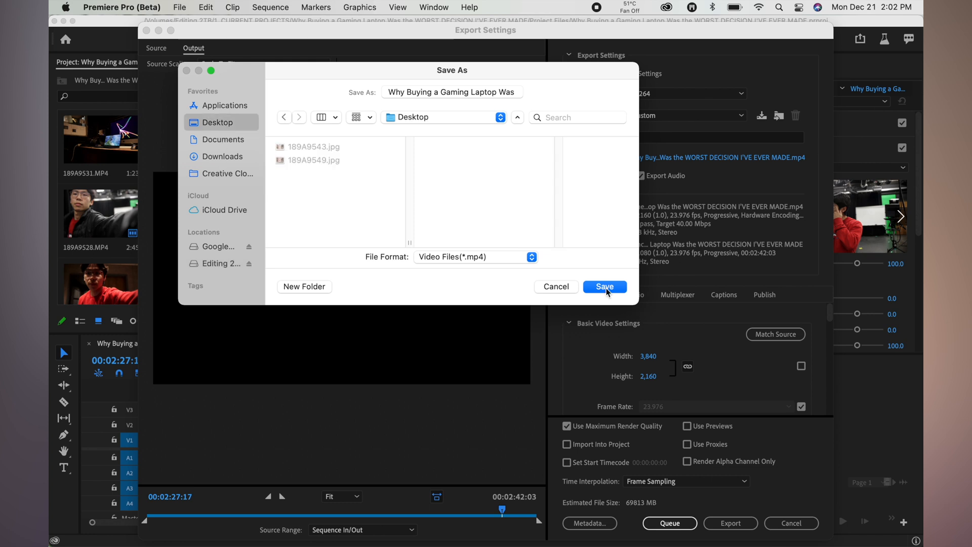
{"action": "left_click", "coordinate": [605, 286]}
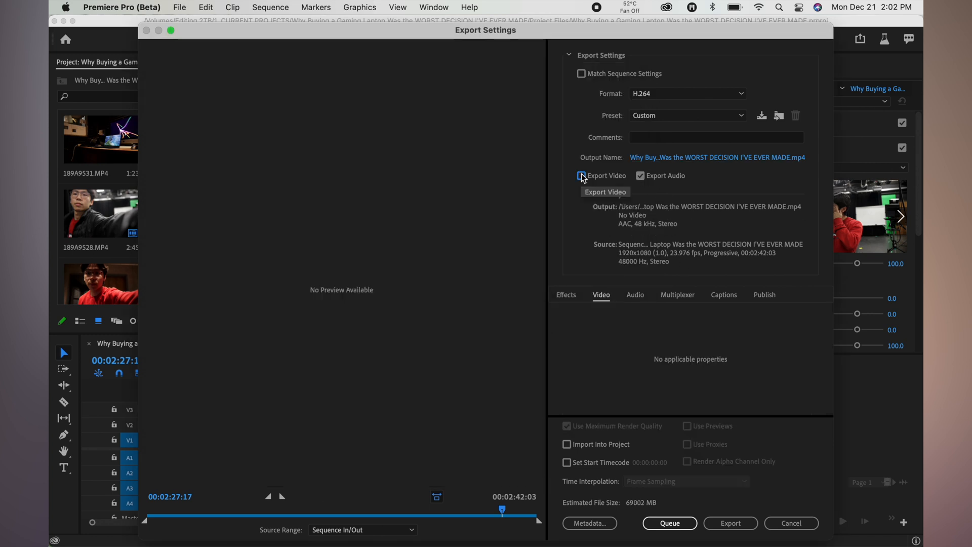
{"action": "left_click", "coordinate": [581, 176]}
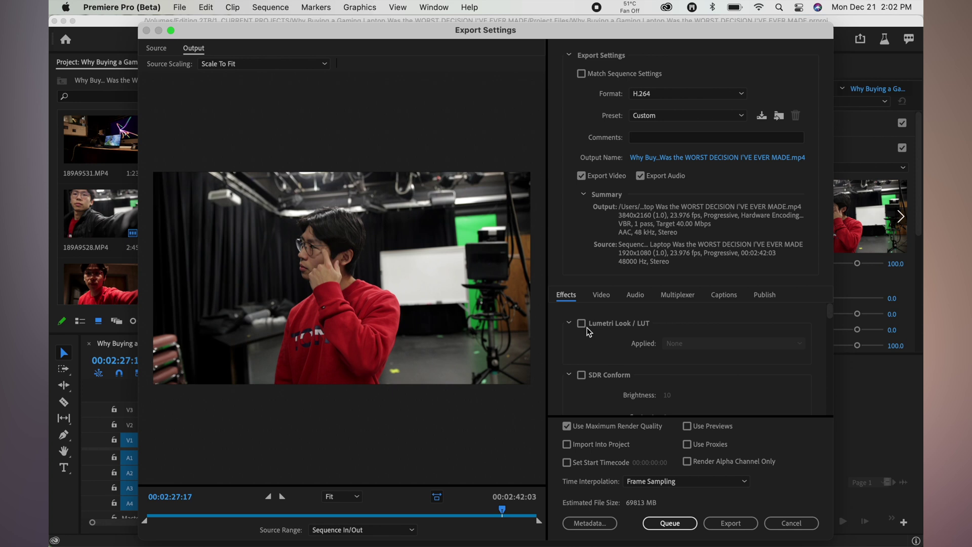
{"action": "left_click", "coordinate": [581, 323]}
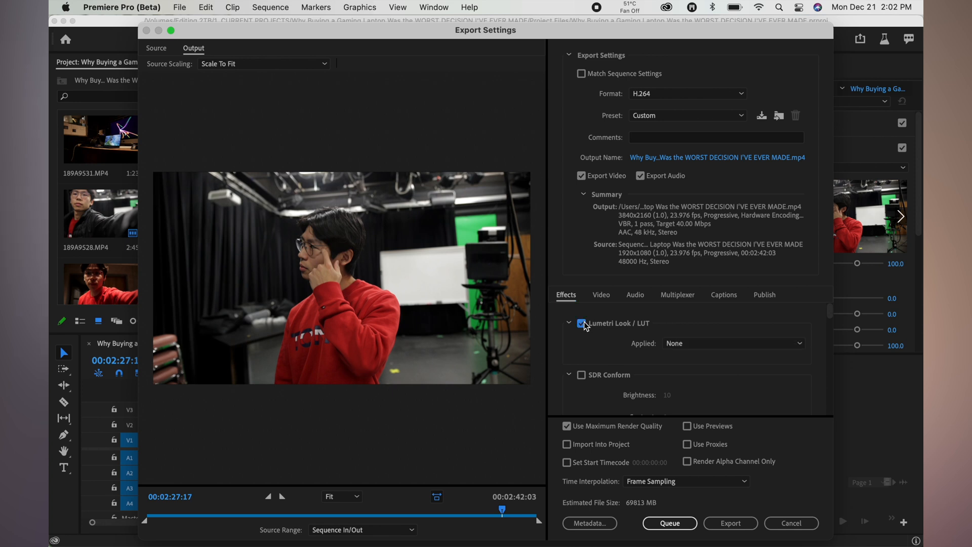
{"action": "left_click", "coordinate": [581, 323]}
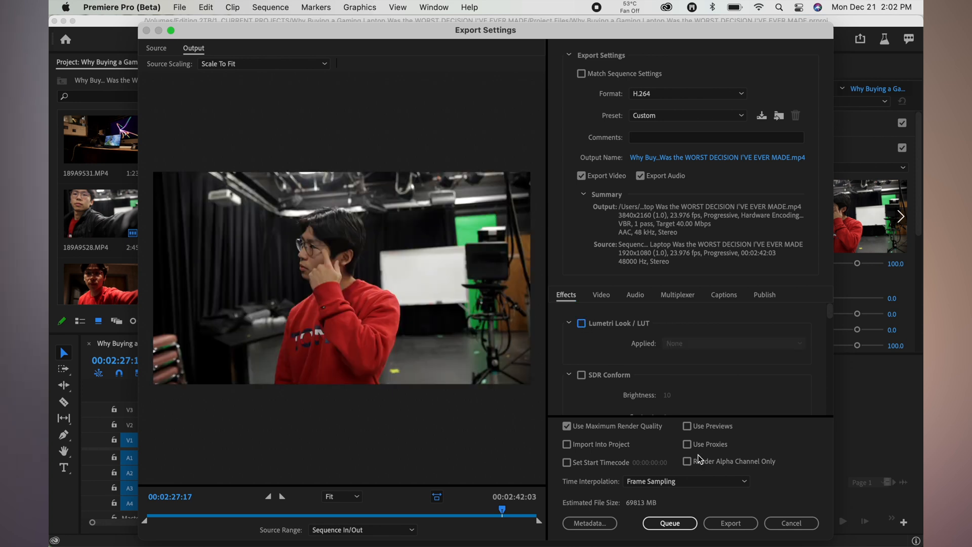
{"action": "left_click", "coordinate": [602, 294]}
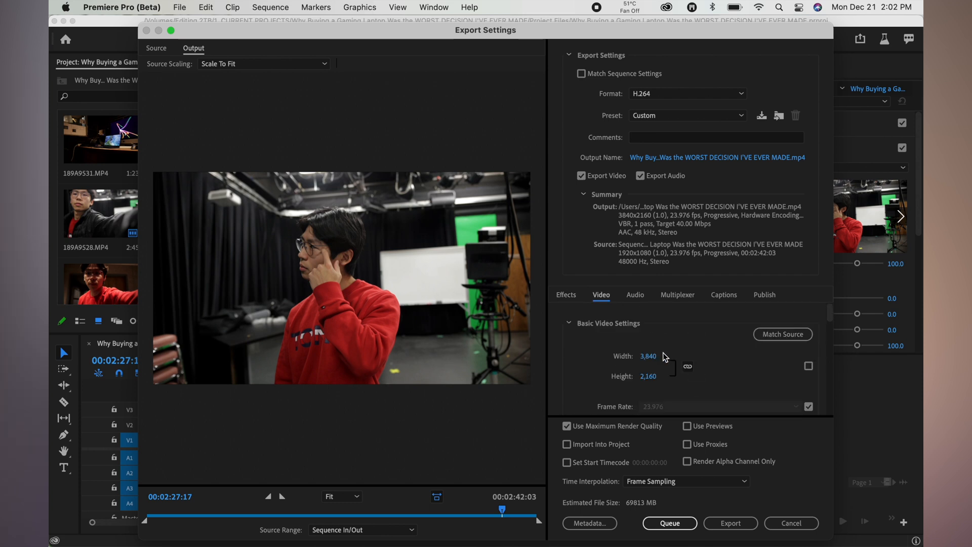
{"action": "scroll", "scroll_direction": "down", "scroll_amount": 3}
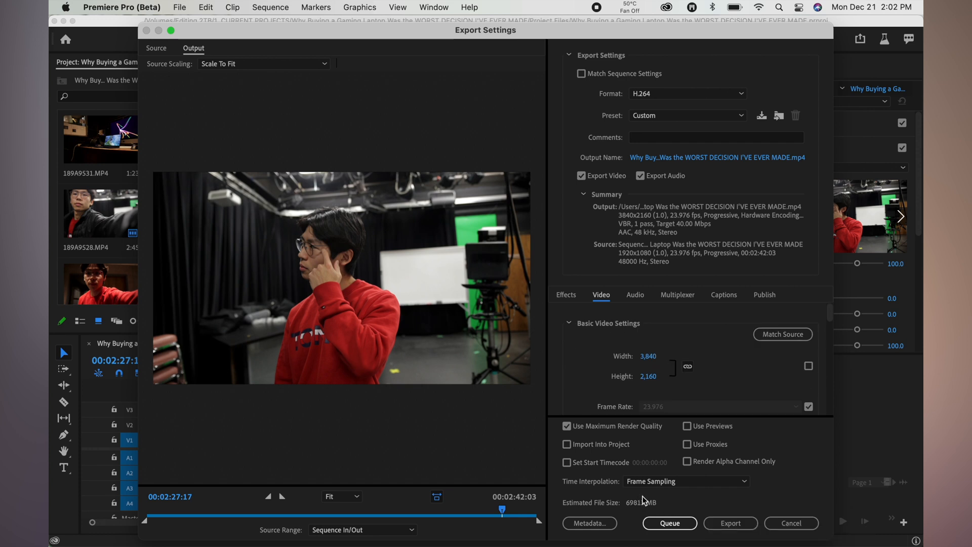
{"action": "mouse_move", "coordinate": [730, 524]}
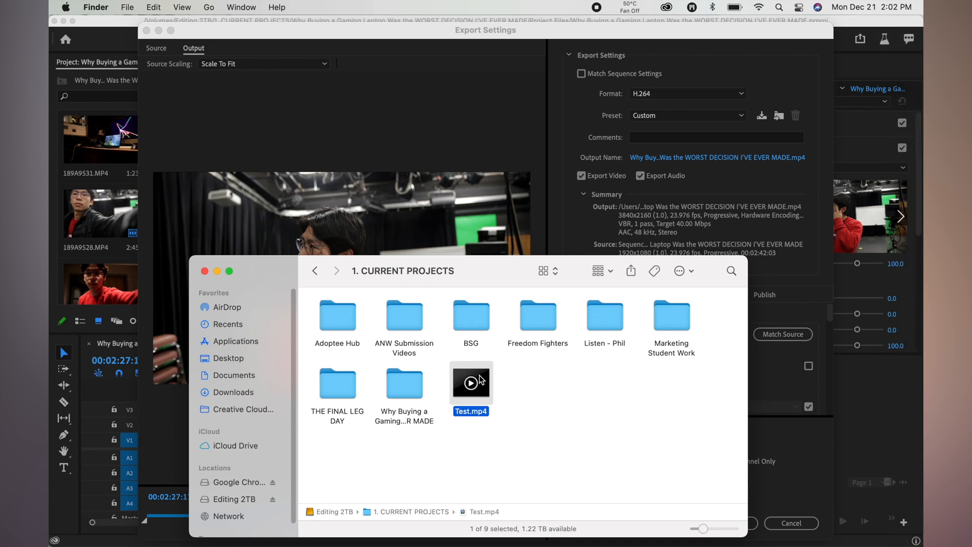
{"action": "right_click", "coordinate": [471, 383]}
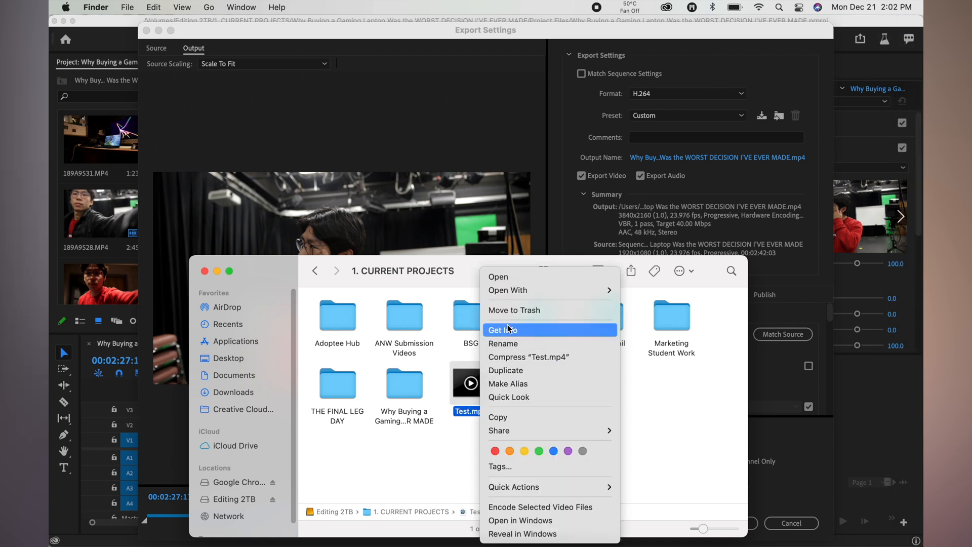
{"action": "left_click", "coordinate": [512, 330]}
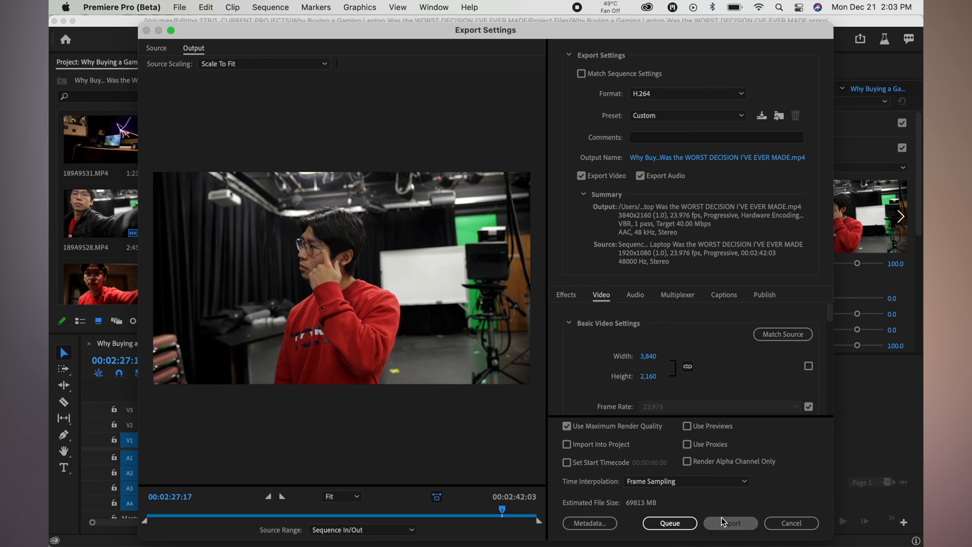
Start the 4K export encode and glance at per-process CPU usage in Activity Monitor before returning to the progress dialog.
{"action": "left_click", "coordinate": [730, 522]}
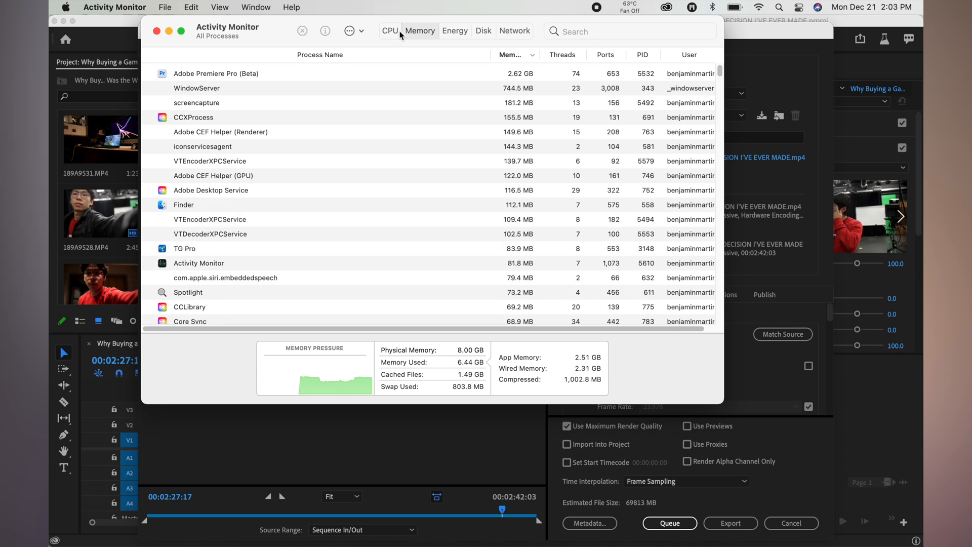
{"action": "left_click", "coordinate": [389, 31]}
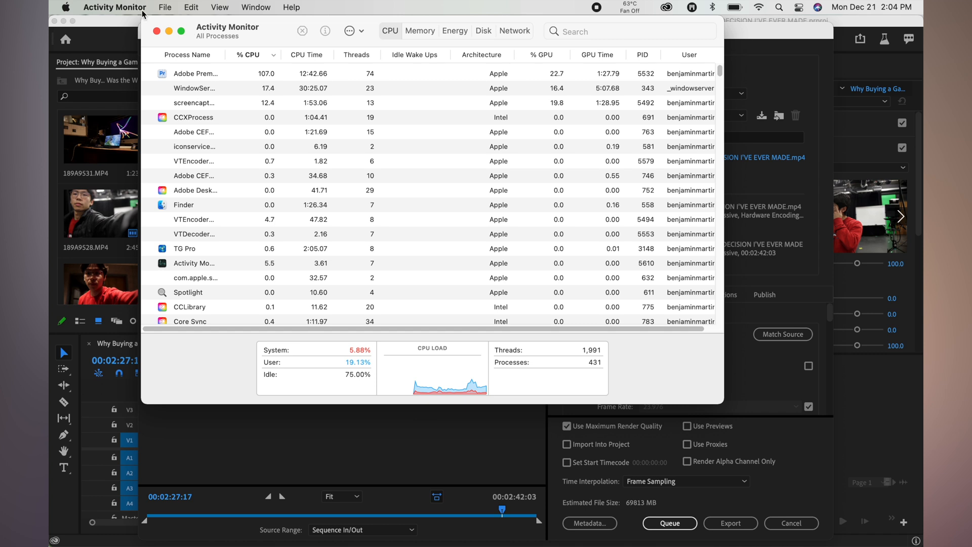
{"action": "left_click", "coordinate": [730, 523]}
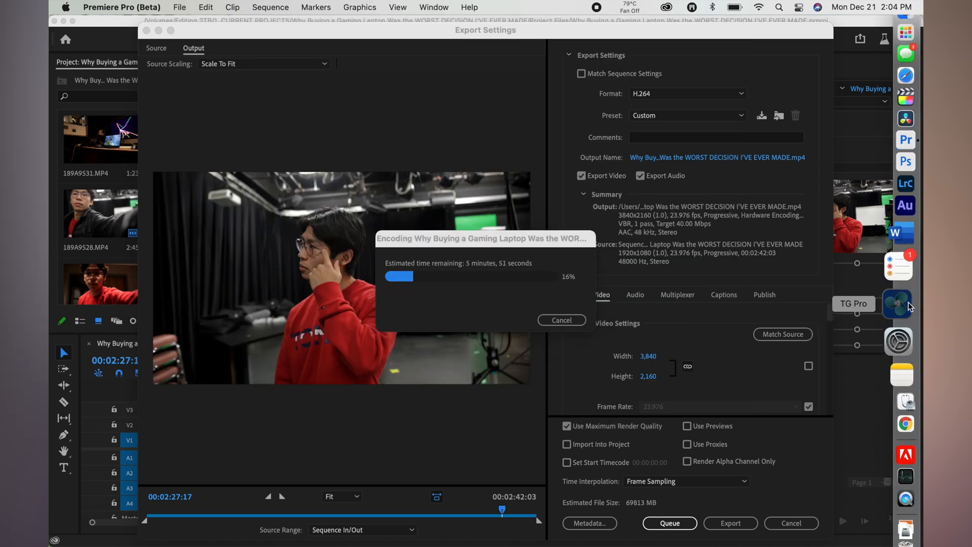
Set TG Pro's main fan to Max and watch component temperatures while the encode continues.
{"action": "left_click", "coordinate": [630, 7]}
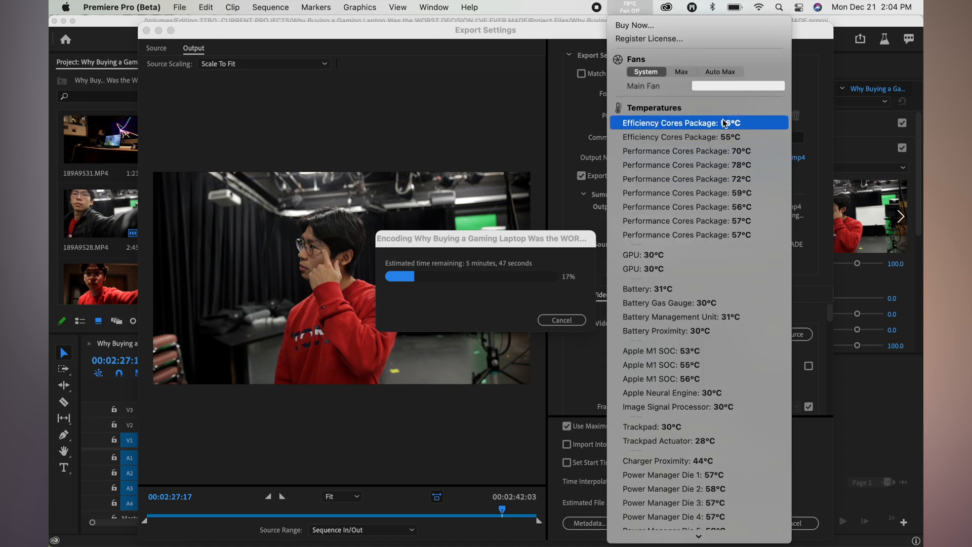
{"action": "left_click", "coordinate": [681, 71]}
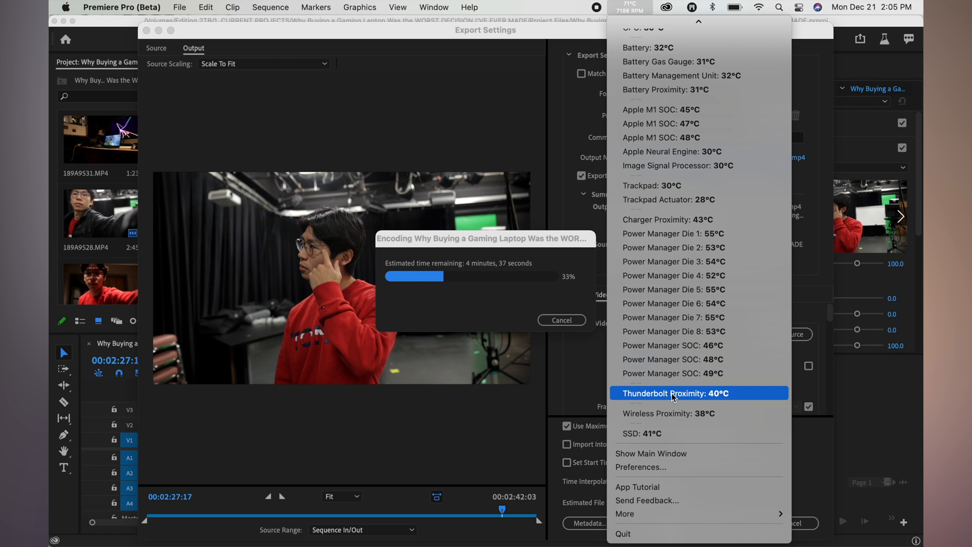
{"action": "mouse_move", "coordinate": [688, 445]}
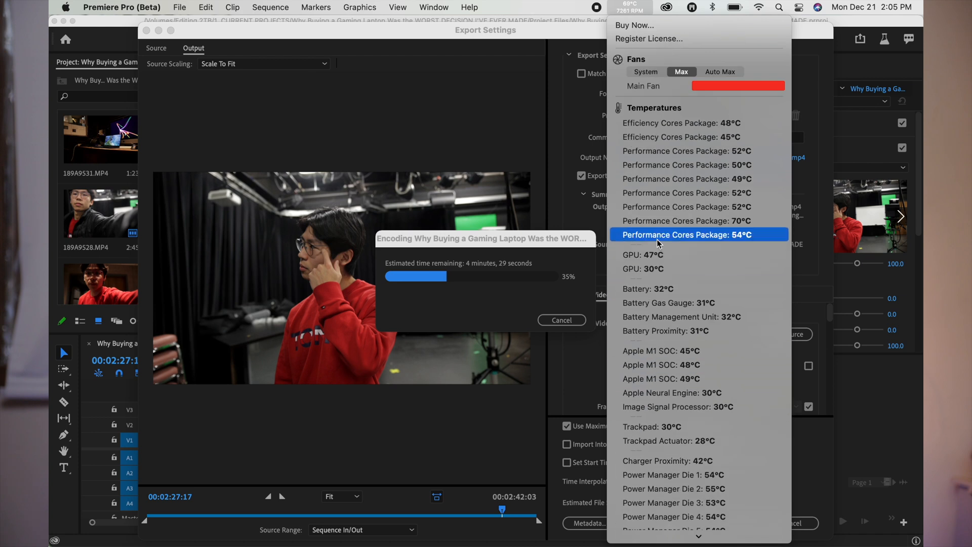
{"action": "mouse_move", "coordinate": [562, 215]}
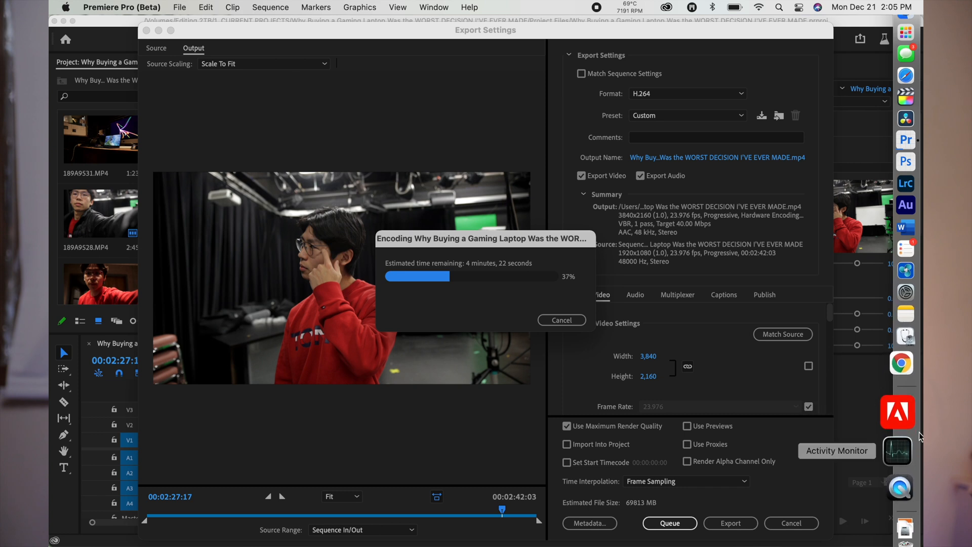
Show per-process memory in Activity Monitor, Premiere Pro (Beta) at about 2.39 GB.
{"action": "left_click", "coordinate": [897, 452]}
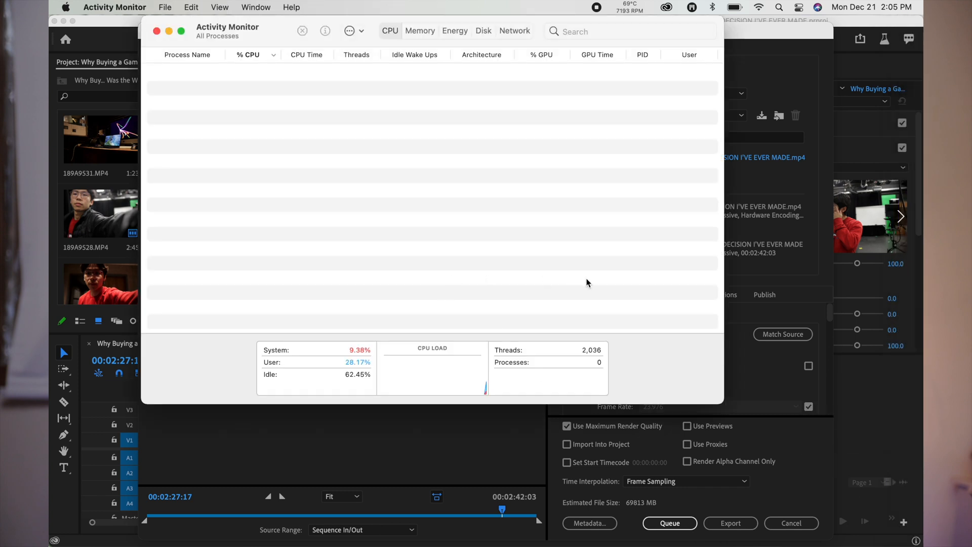
{"action": "mouse_move", "coordinate": [300, 198]}
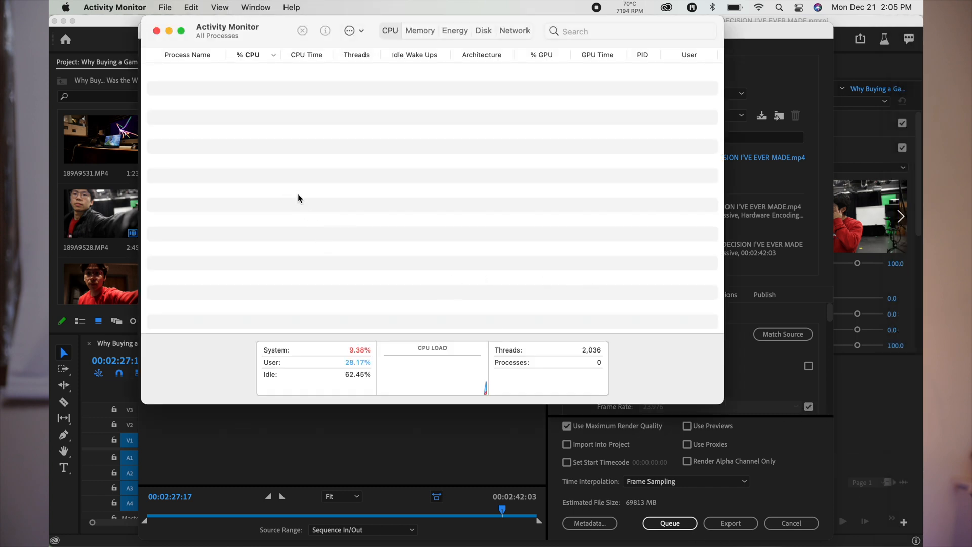
{"action": "left_click", "coordinate": [419, 30]}
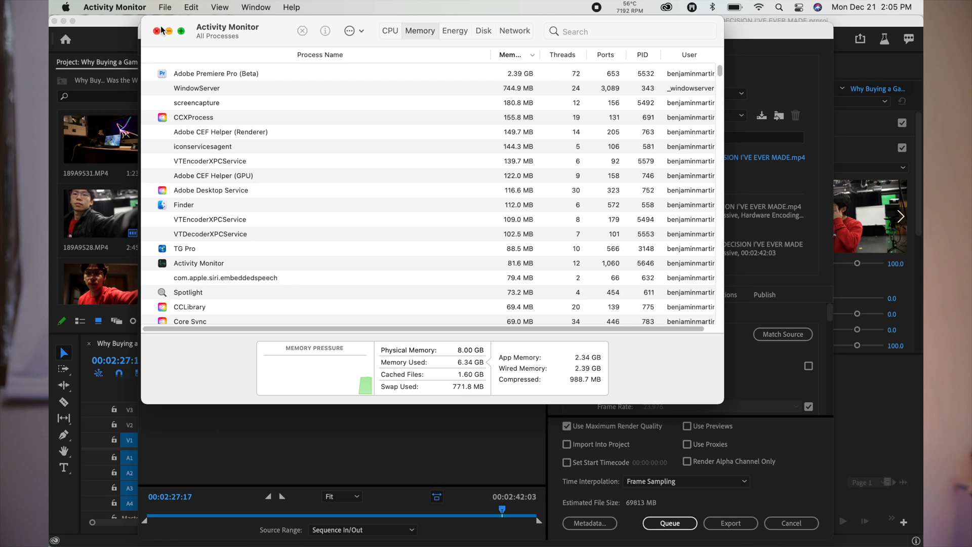
{"action": "mouse_move", "coordinate": [157, 32]}
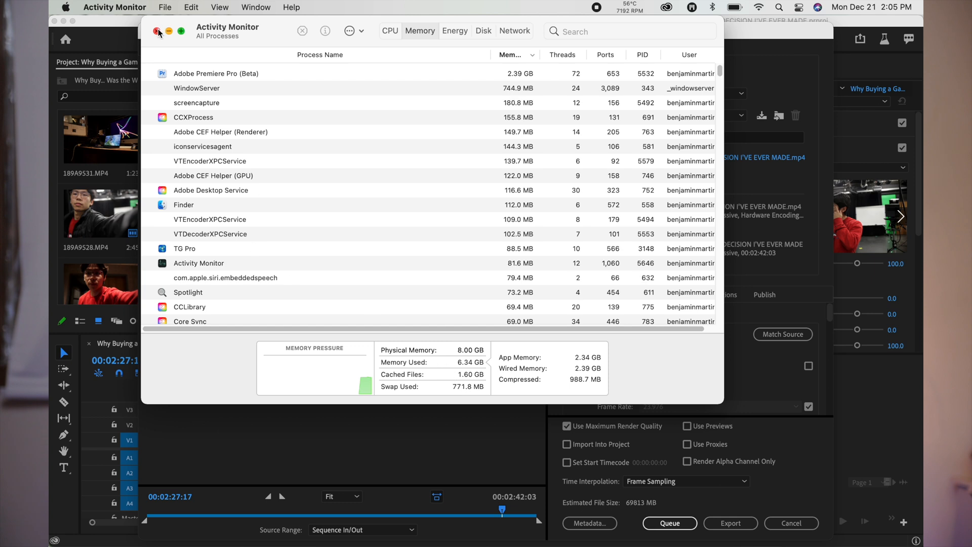